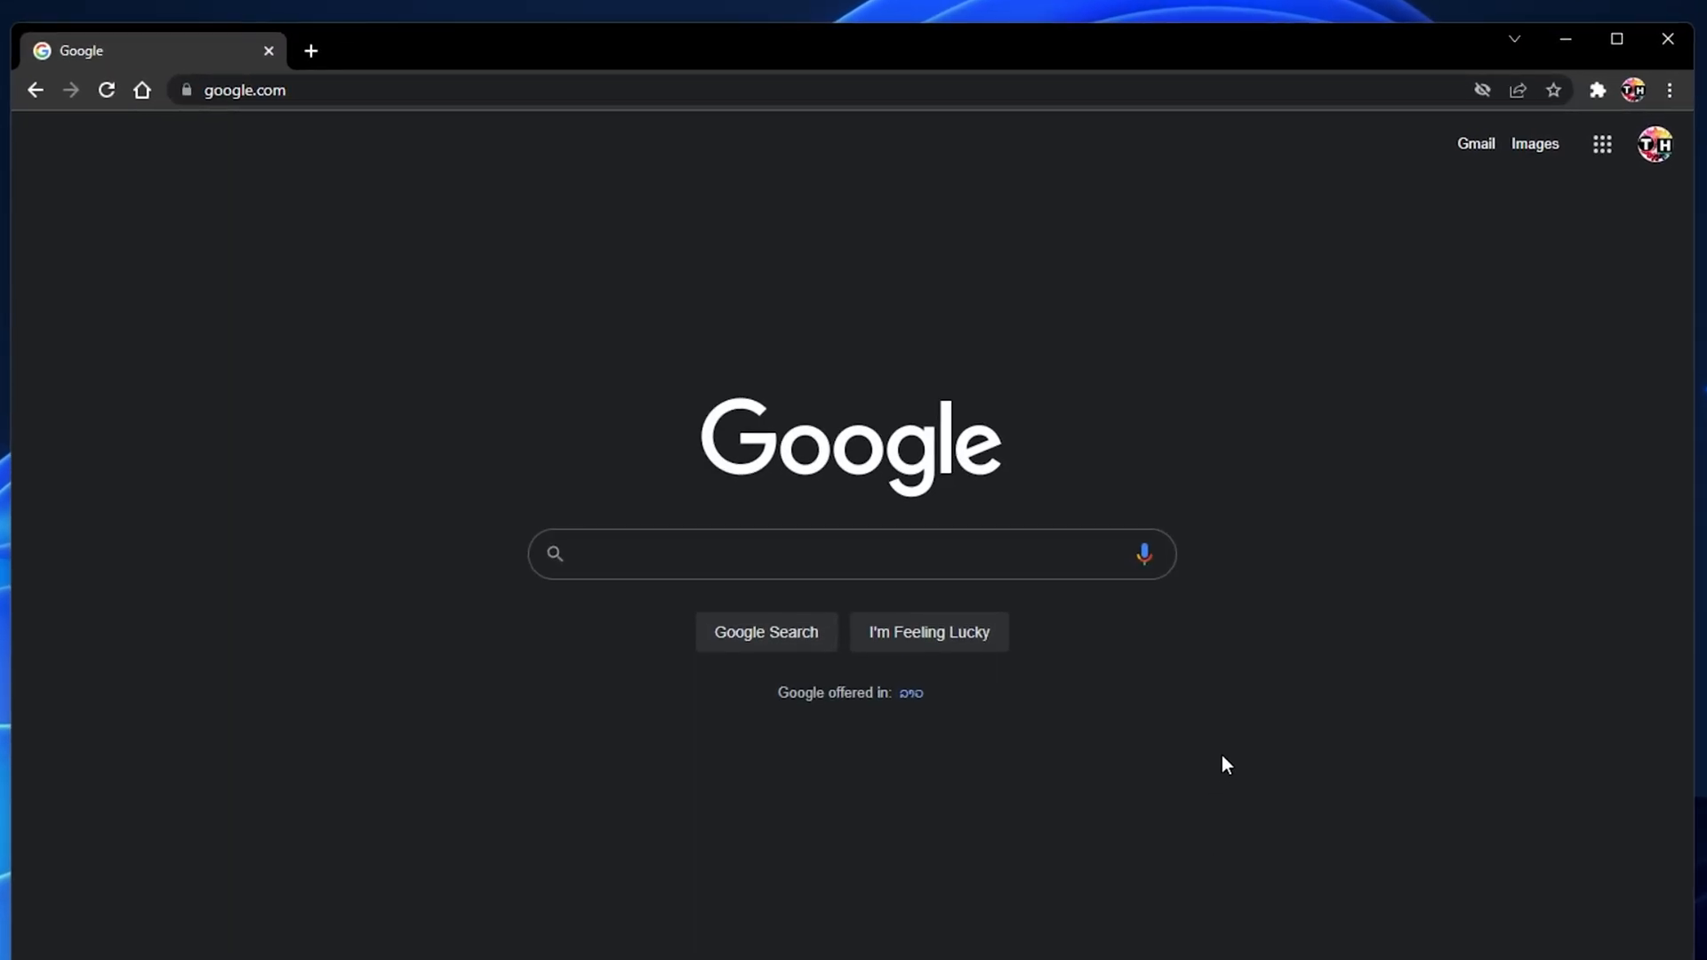
mouse_move(1370, 560)
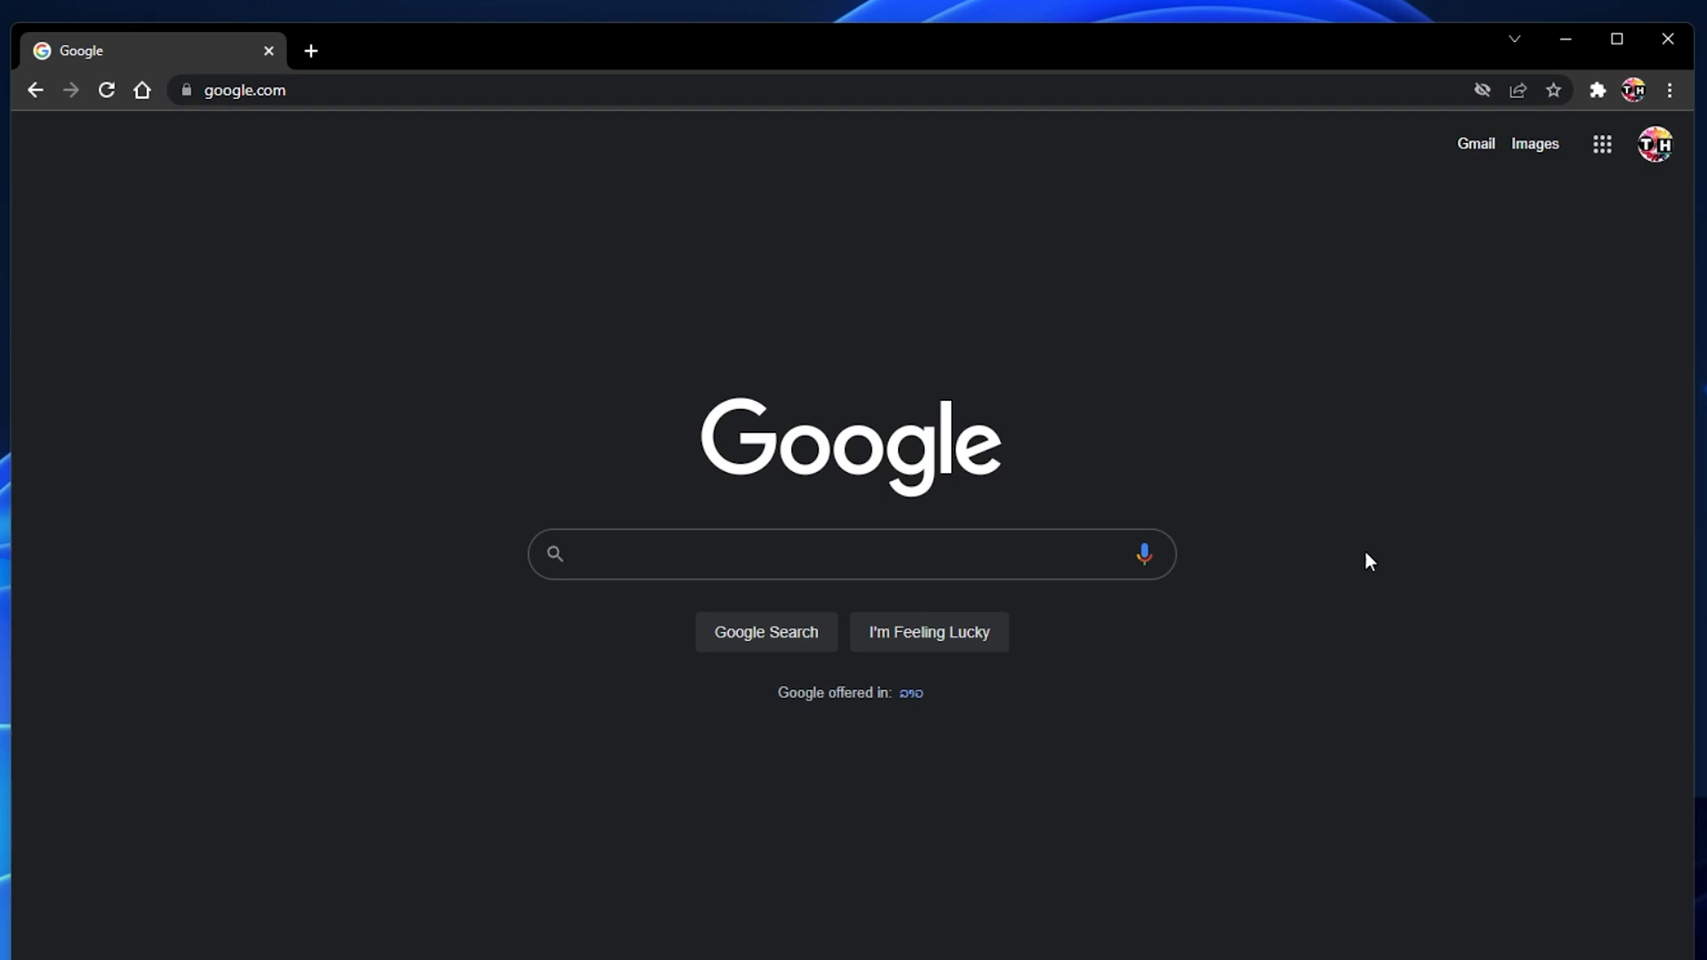
Bring up Chrome's three-dot main menu over the Google home page
left_click(1668, 91)
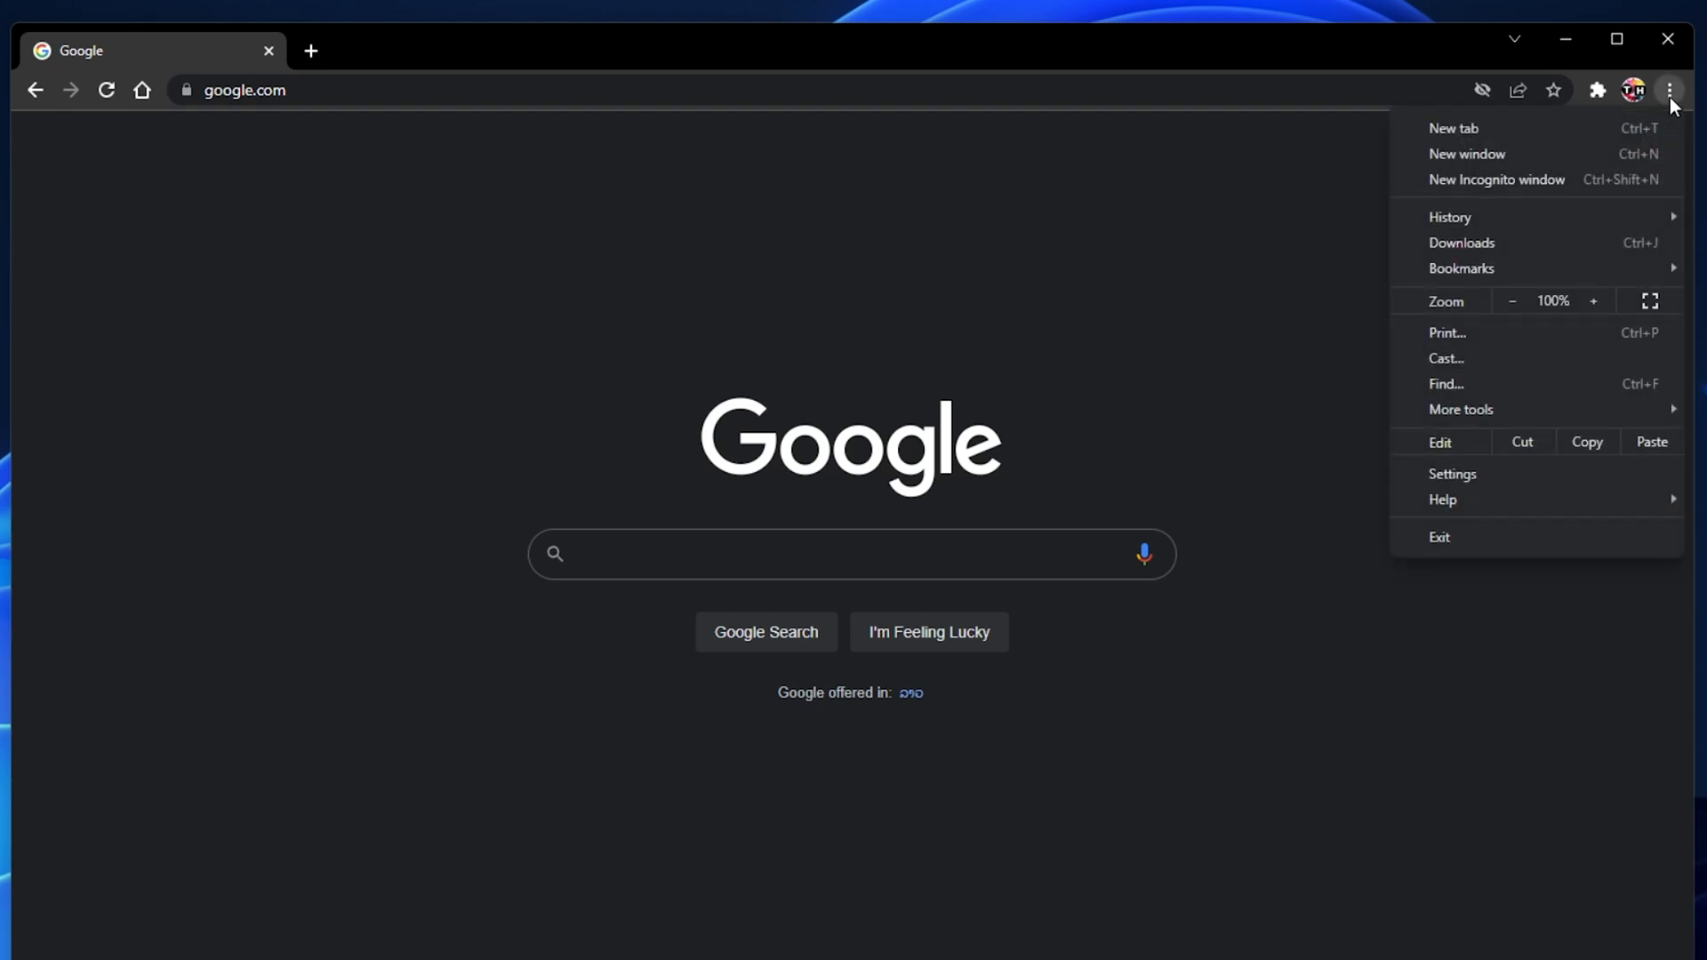
Search Chrome Settings for 'cook' and bring up the Clear browsing data dialog
left_click(1452, 473)
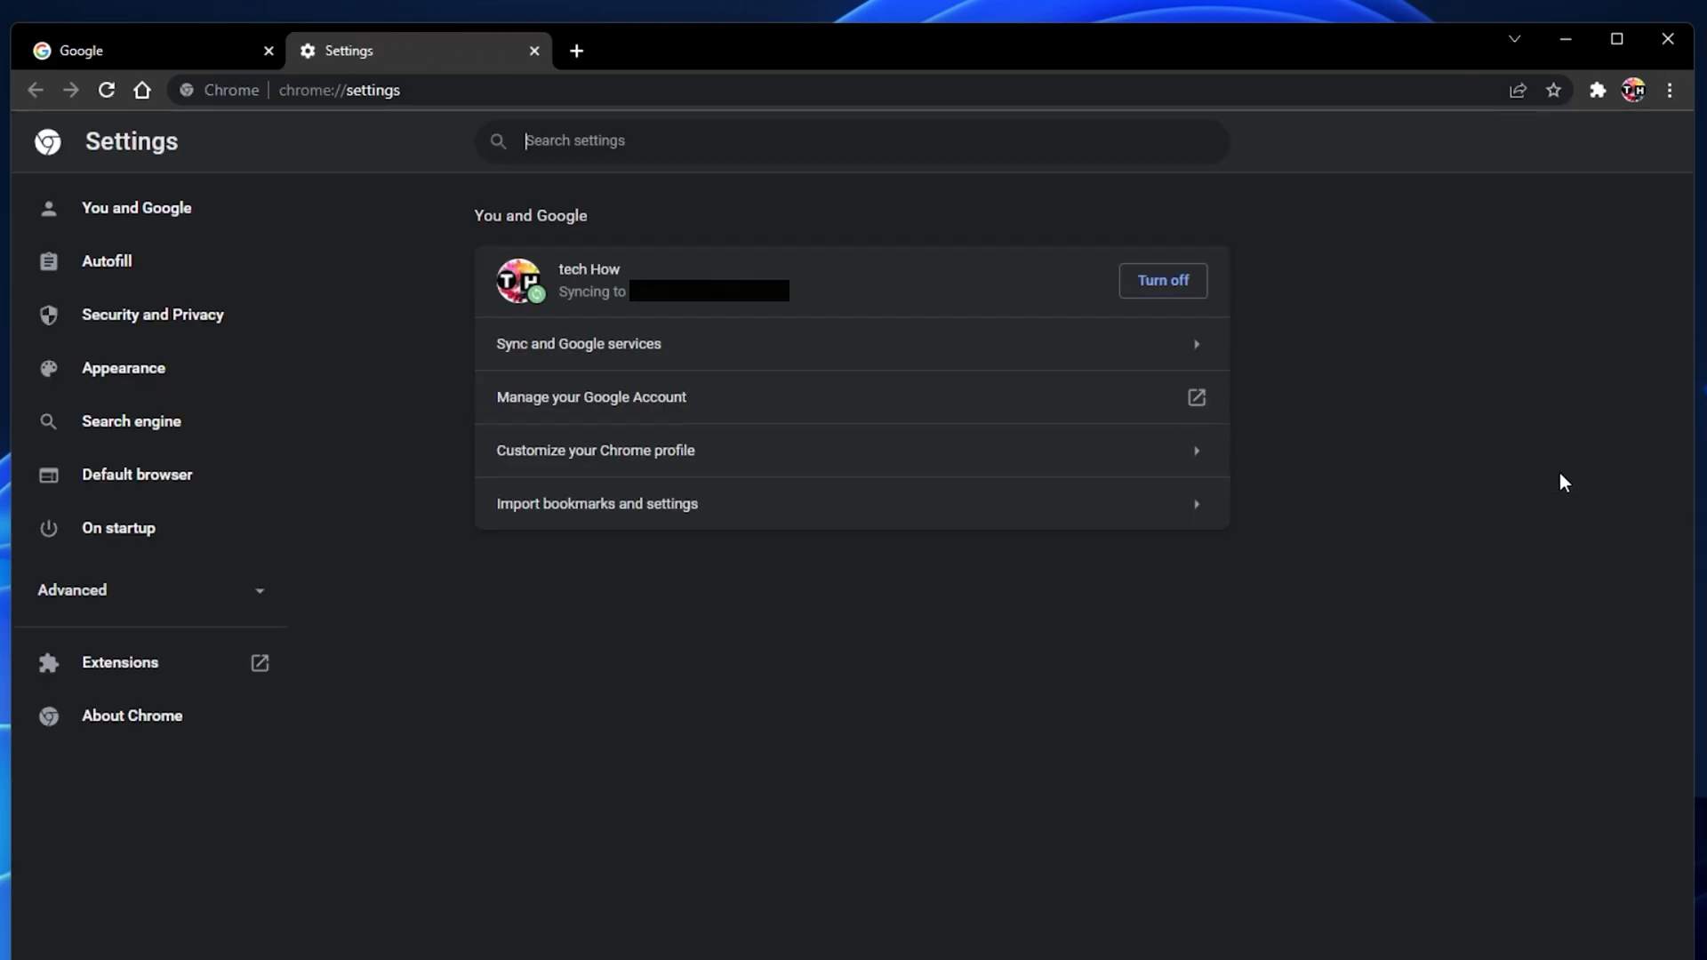
type("cookies")
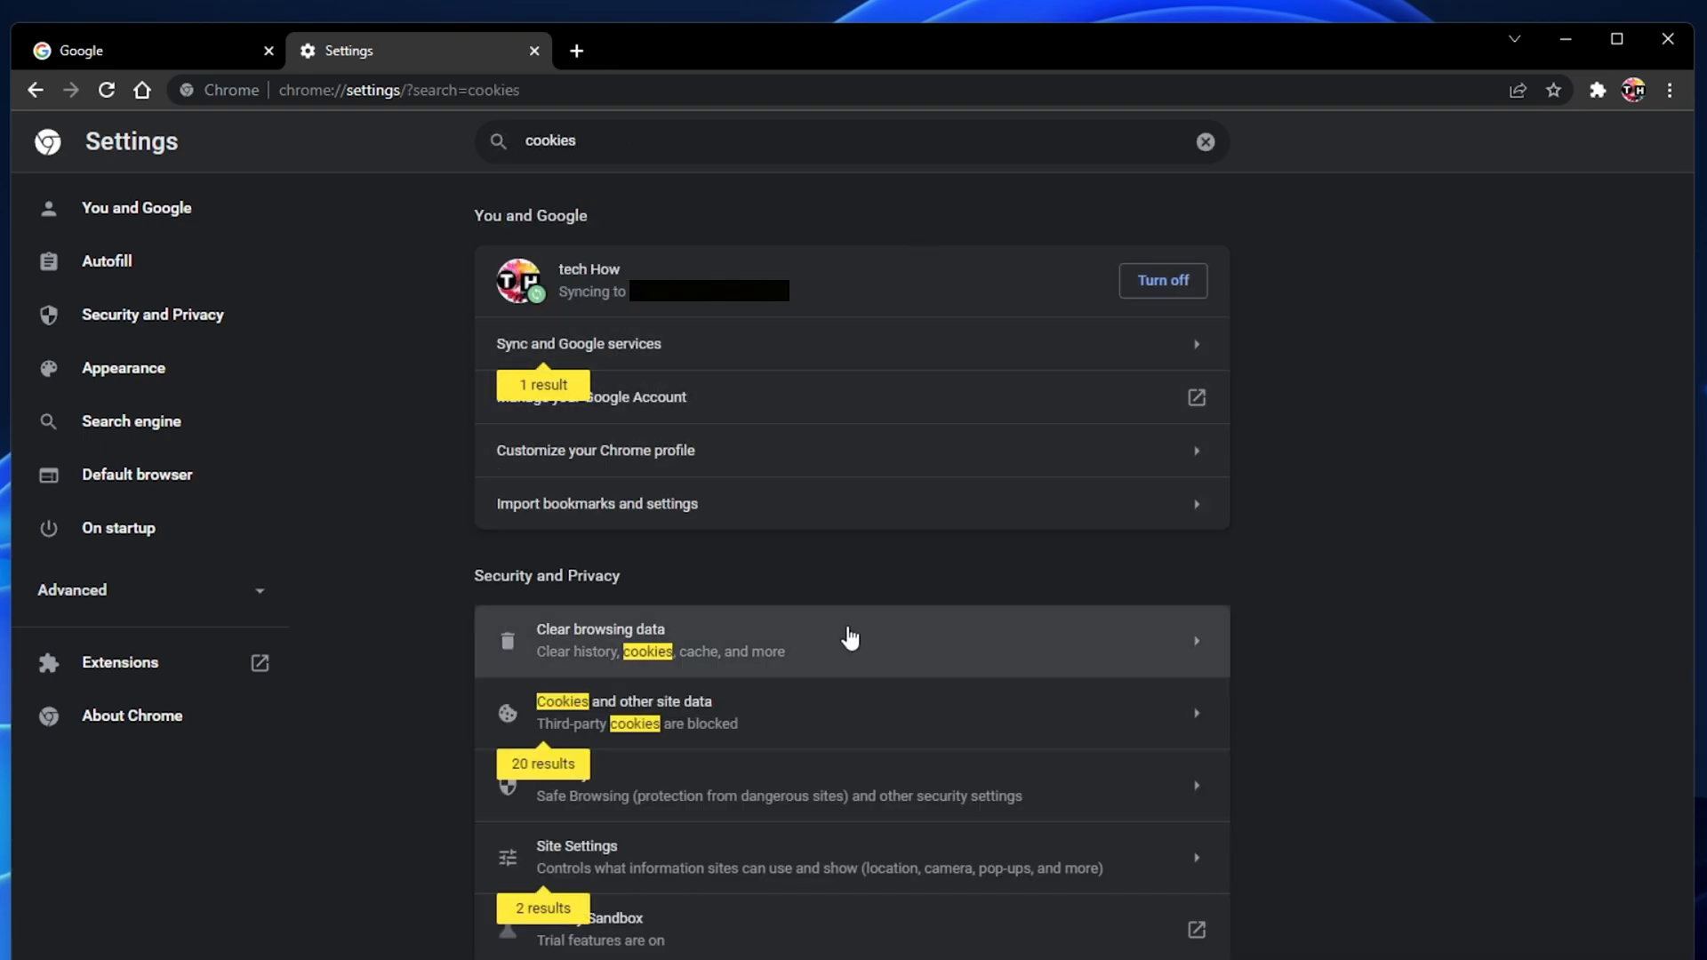
left_click(600, 640)
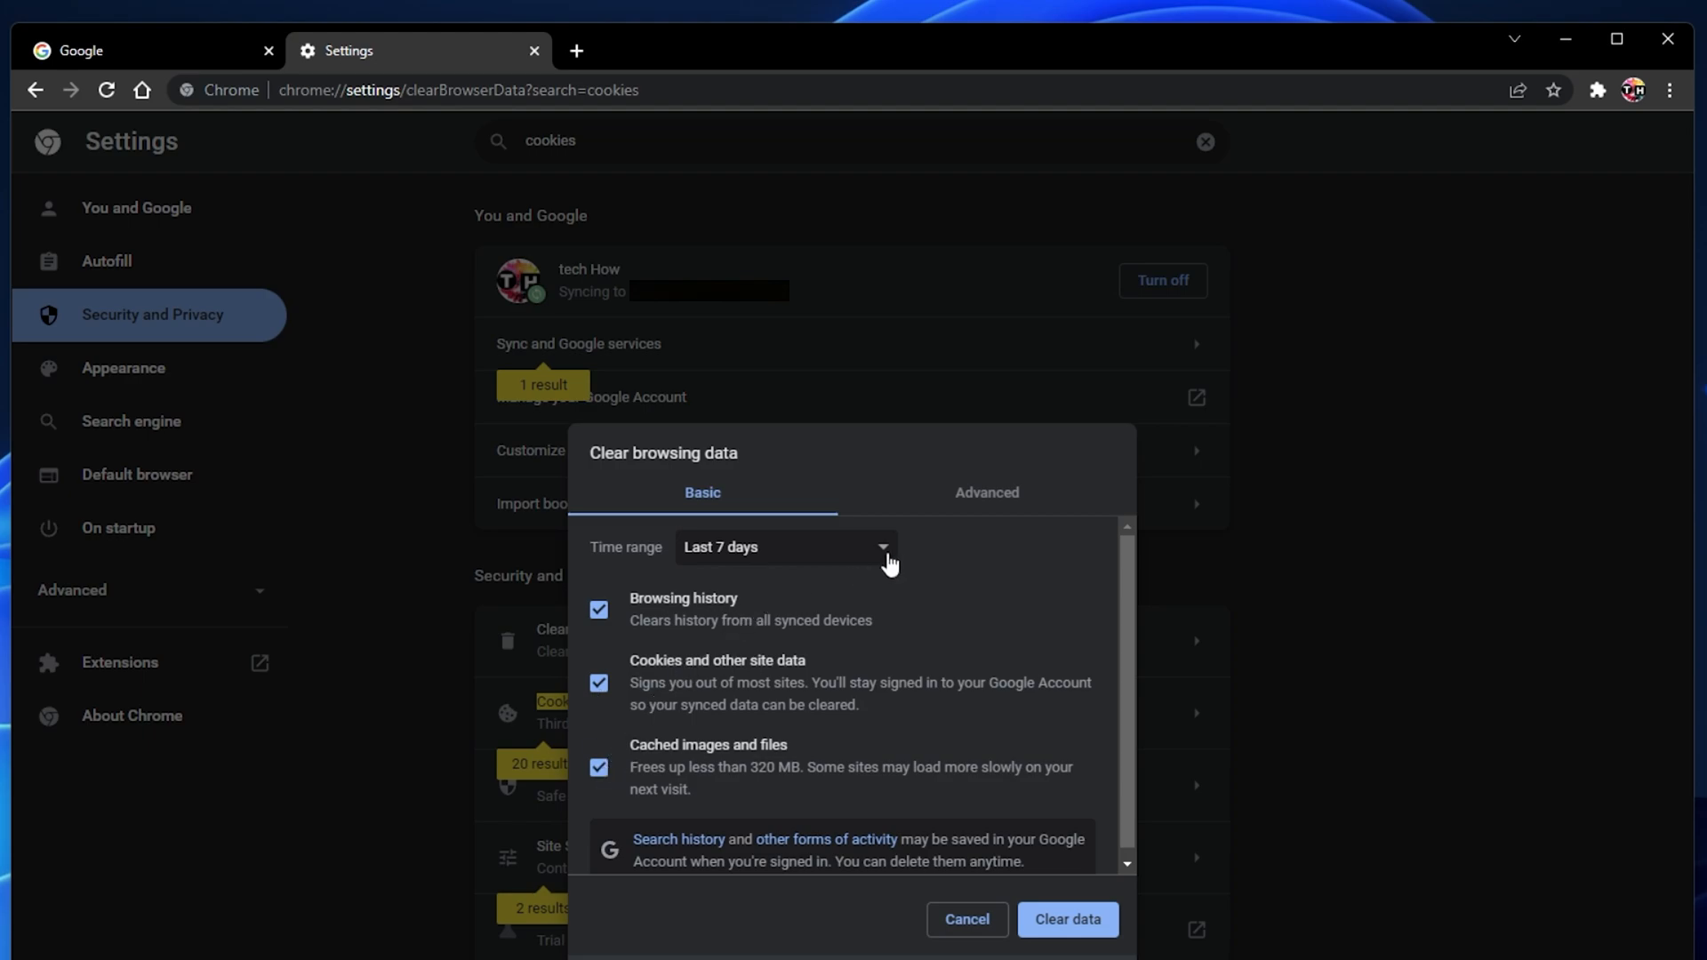
Clear Last 7 days of browsing history, cookies and cached images and files
left_click(785, 546)
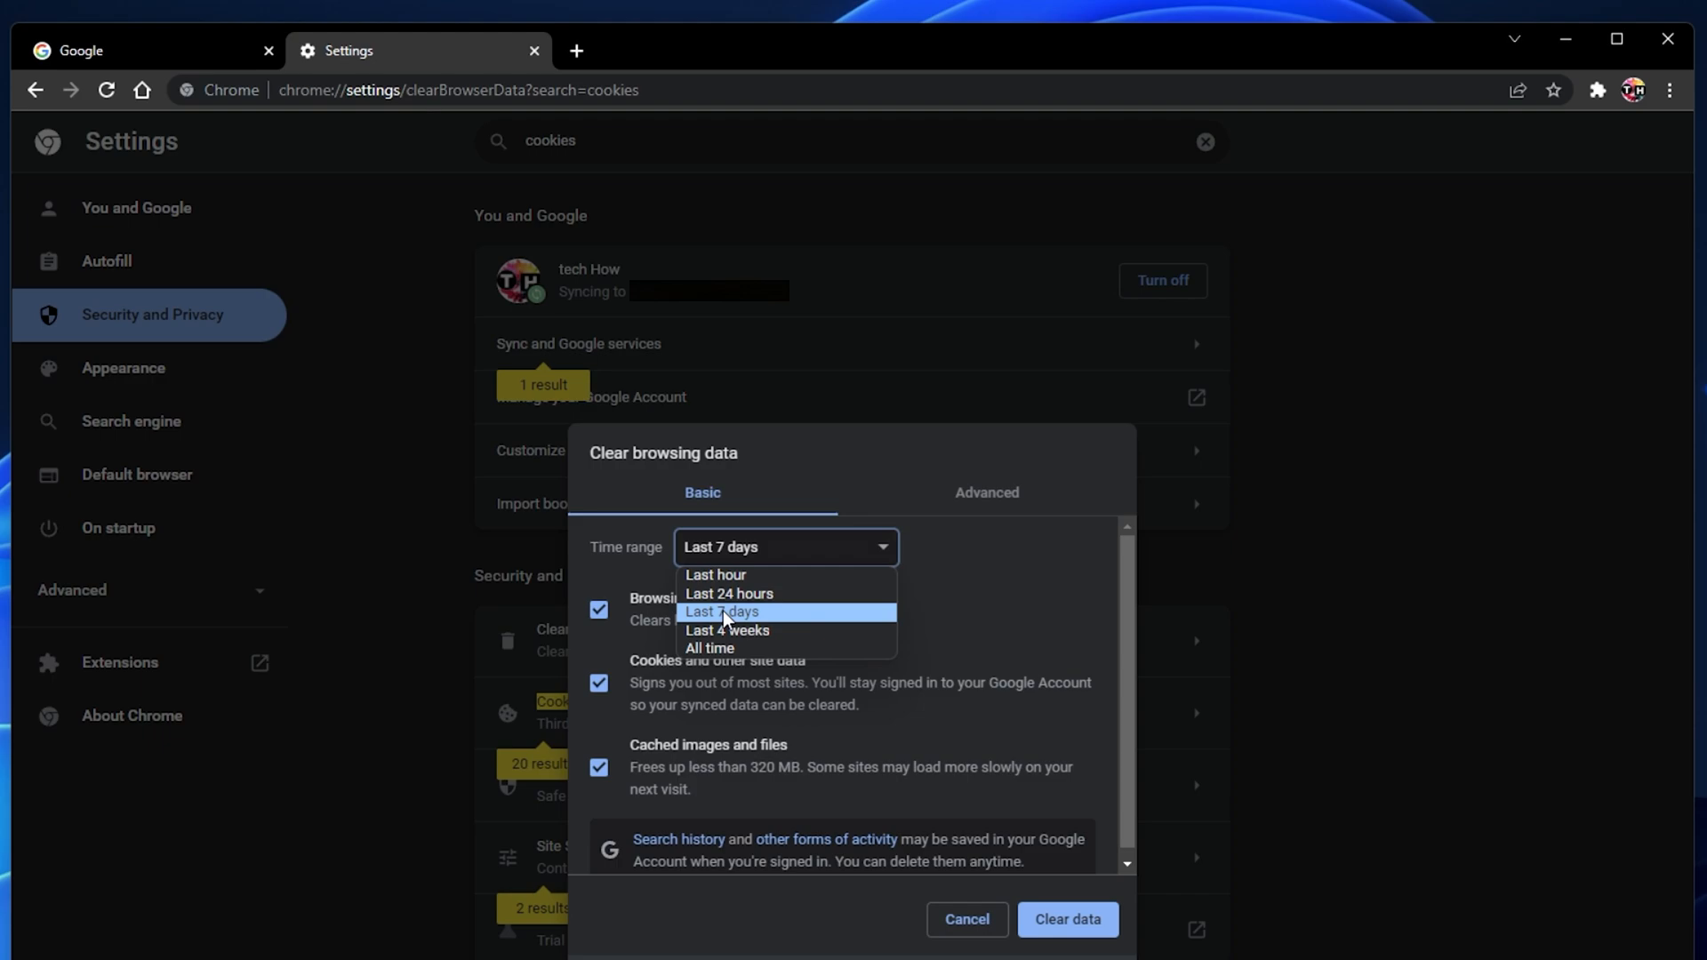
left_click(720, 610)
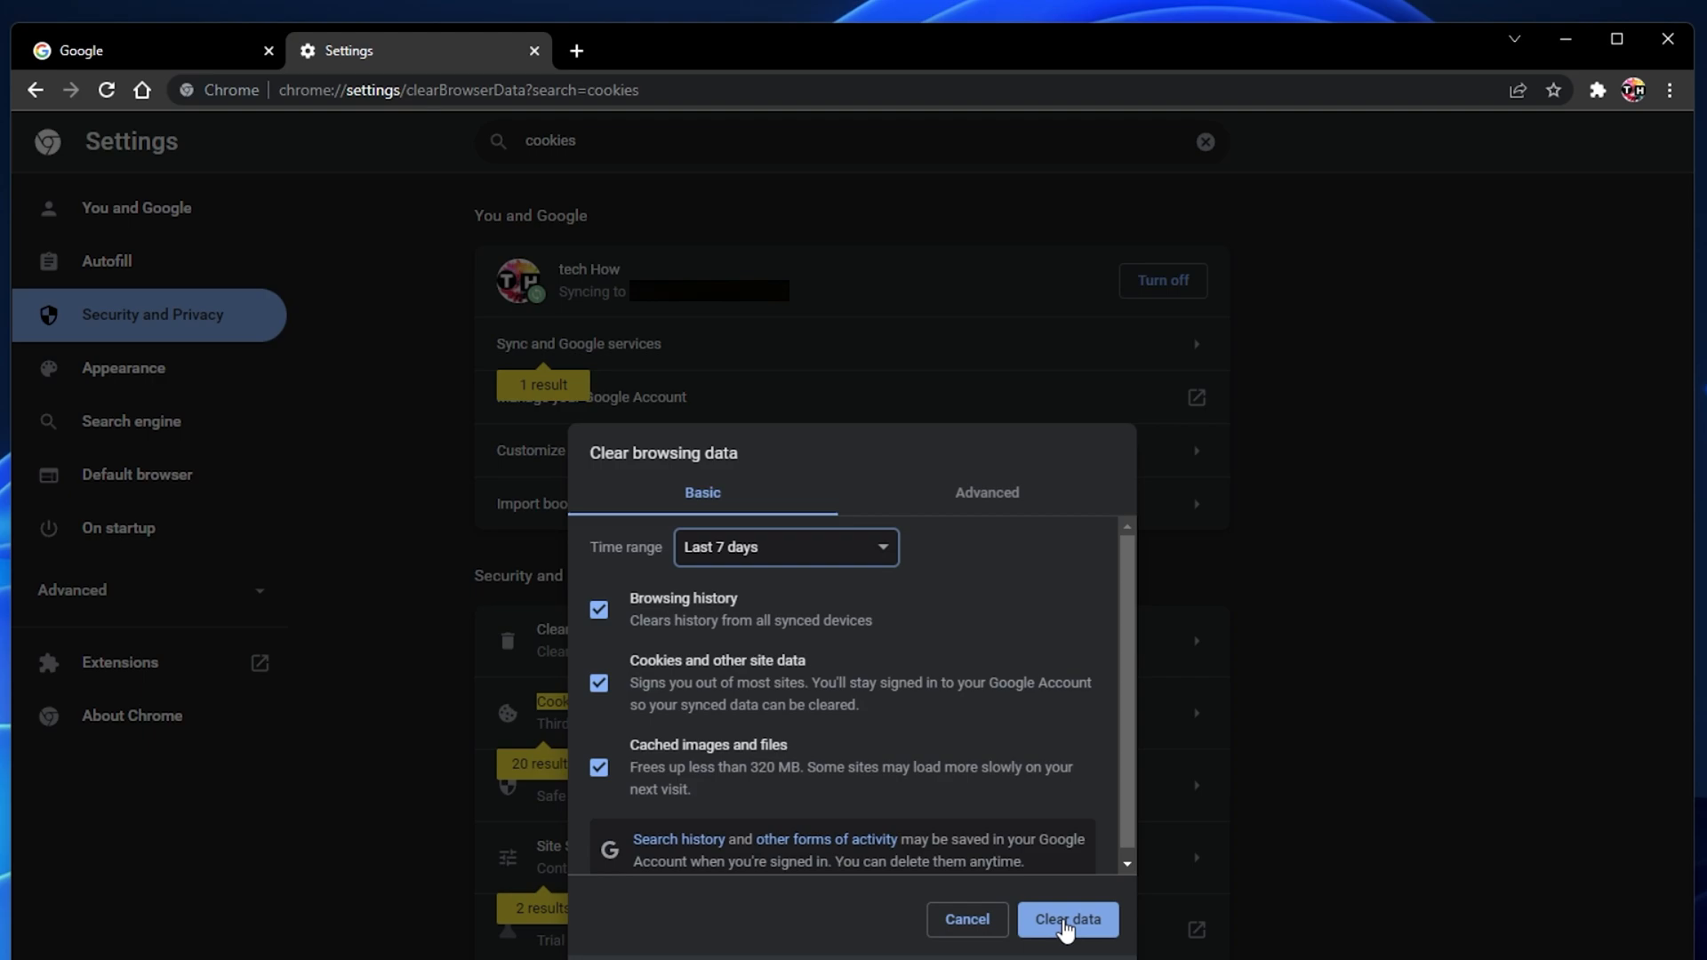
left_click(1066, 920)
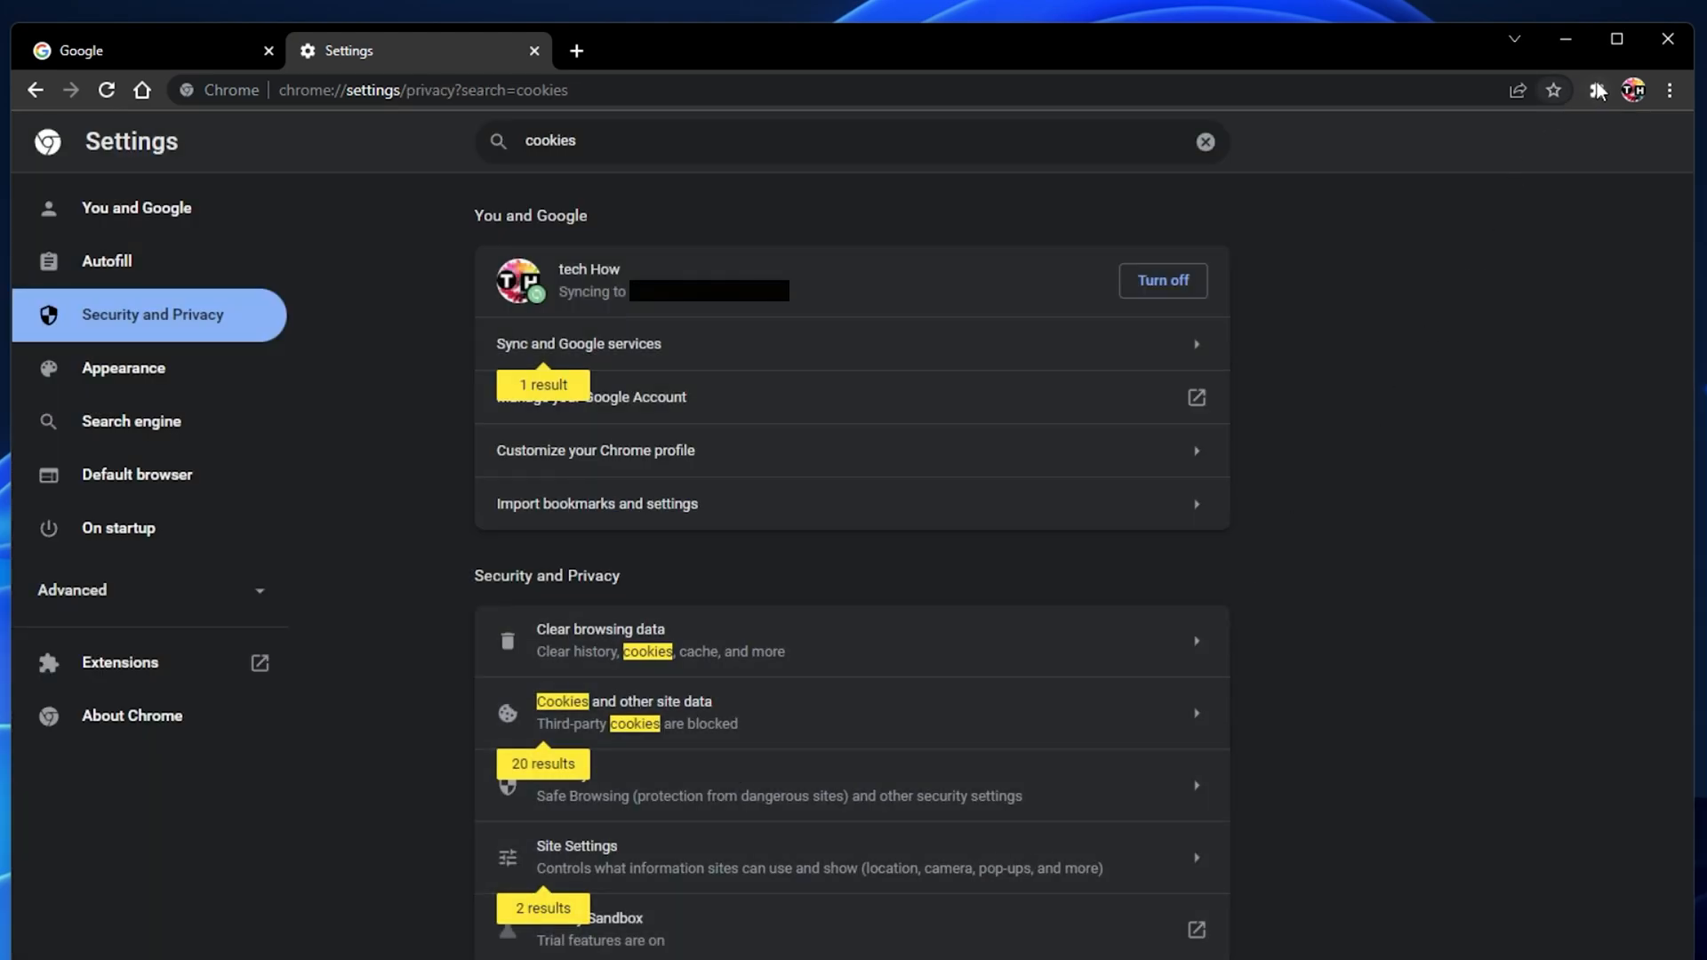
Reach the Manage extensions page from the puzzle-piece Extensions icon
left_click(1597, 91)
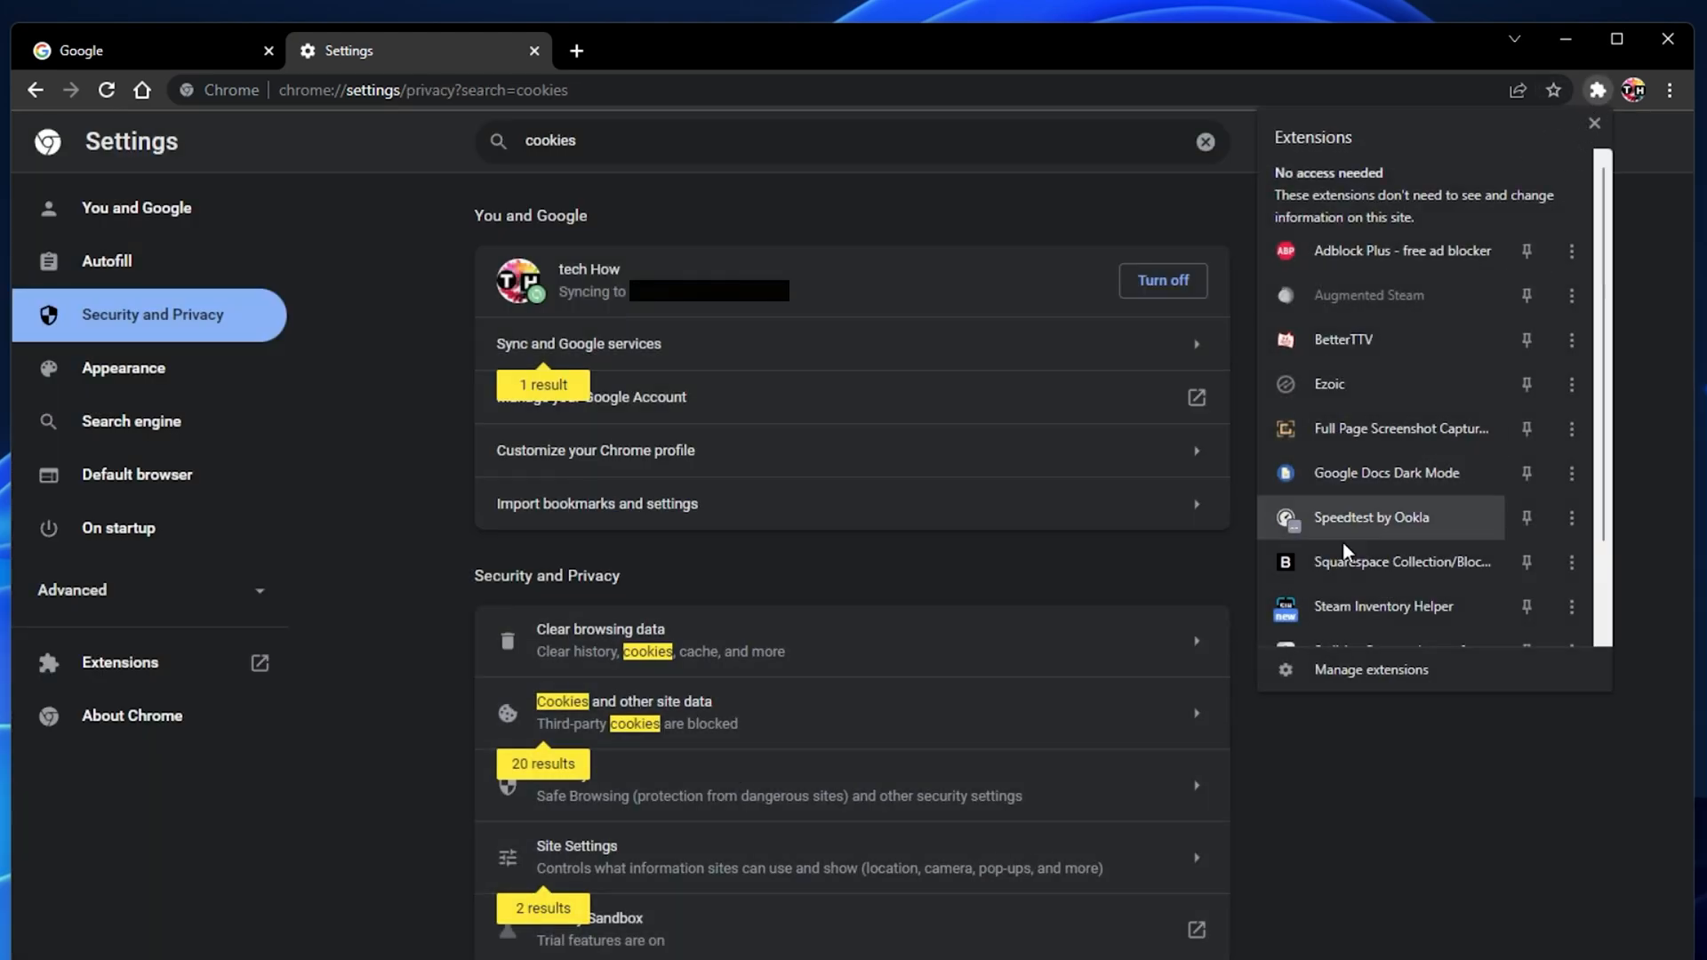
left_click(1372, 670)
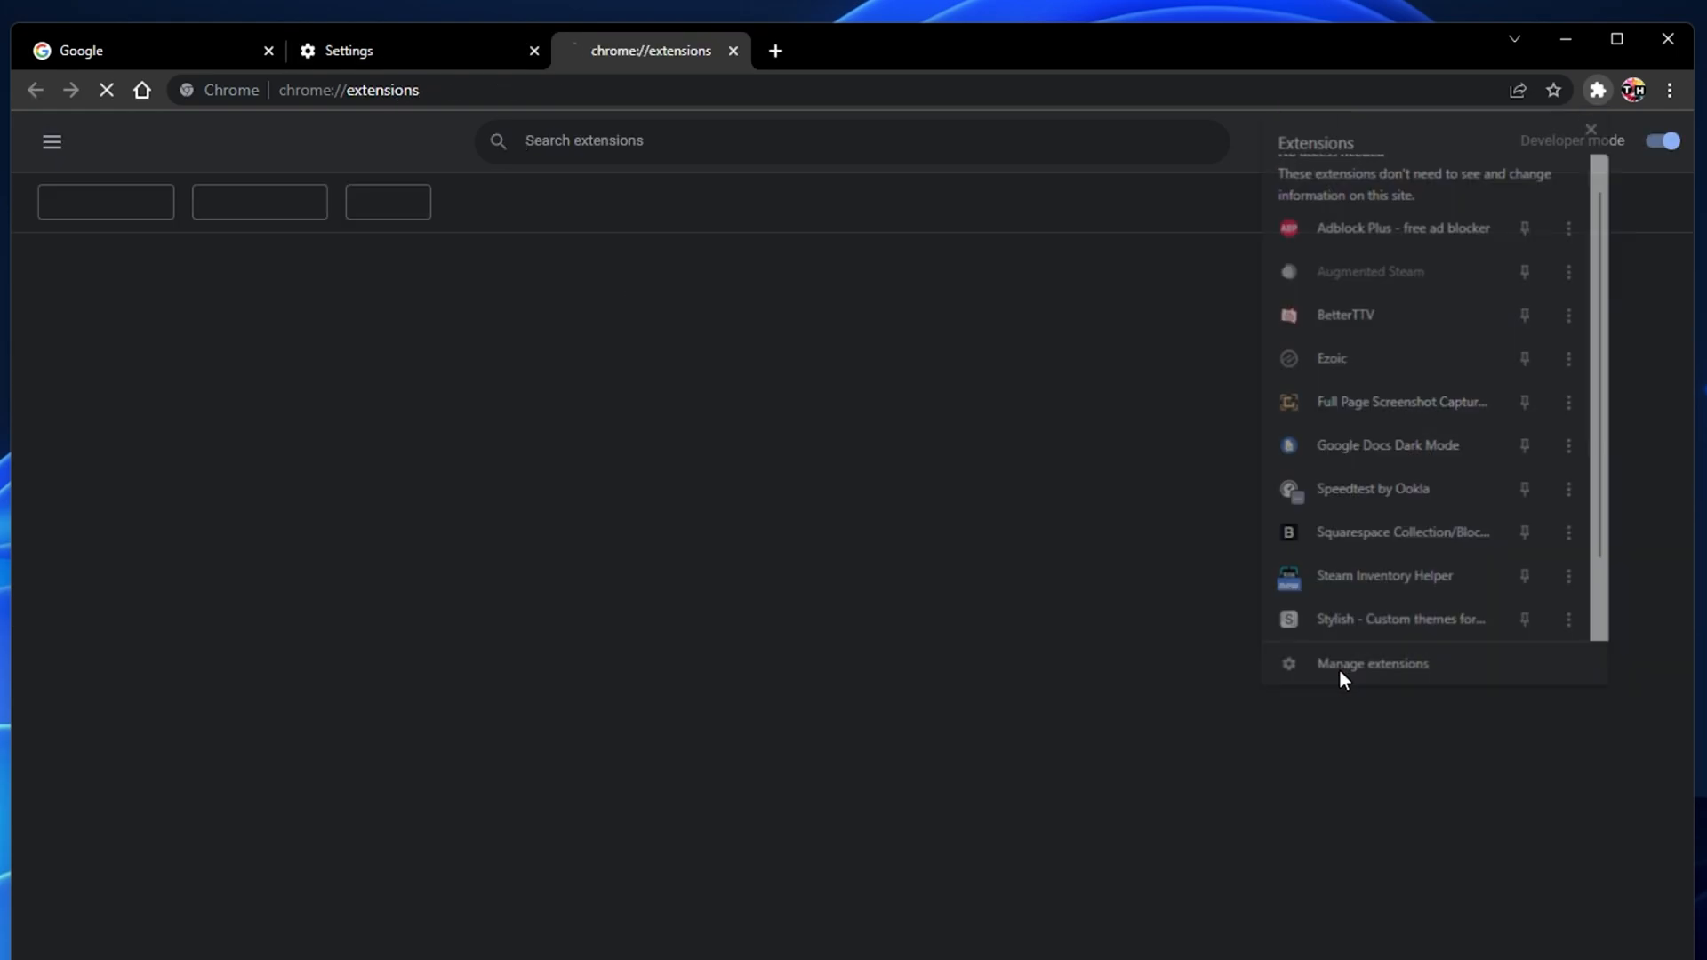
left_click(1372, 664)
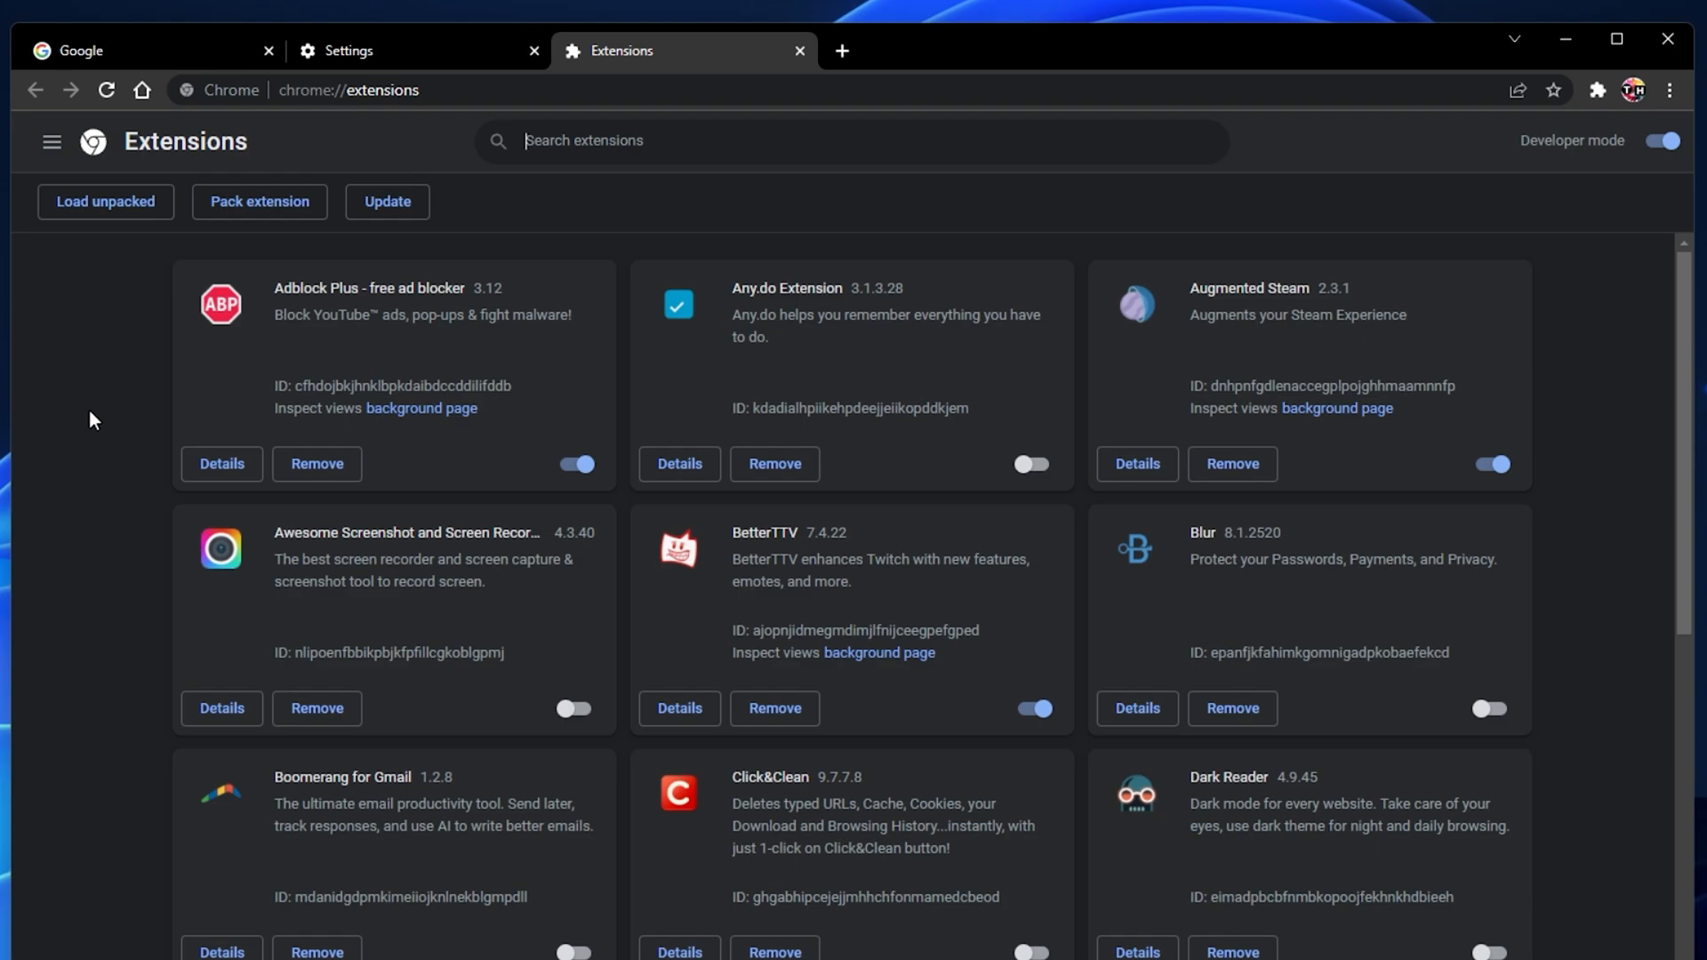
Switch off the Augmented Steam and BetterTTV toggles, leaving Adblock Plus enabled
left_click(1490, 464)
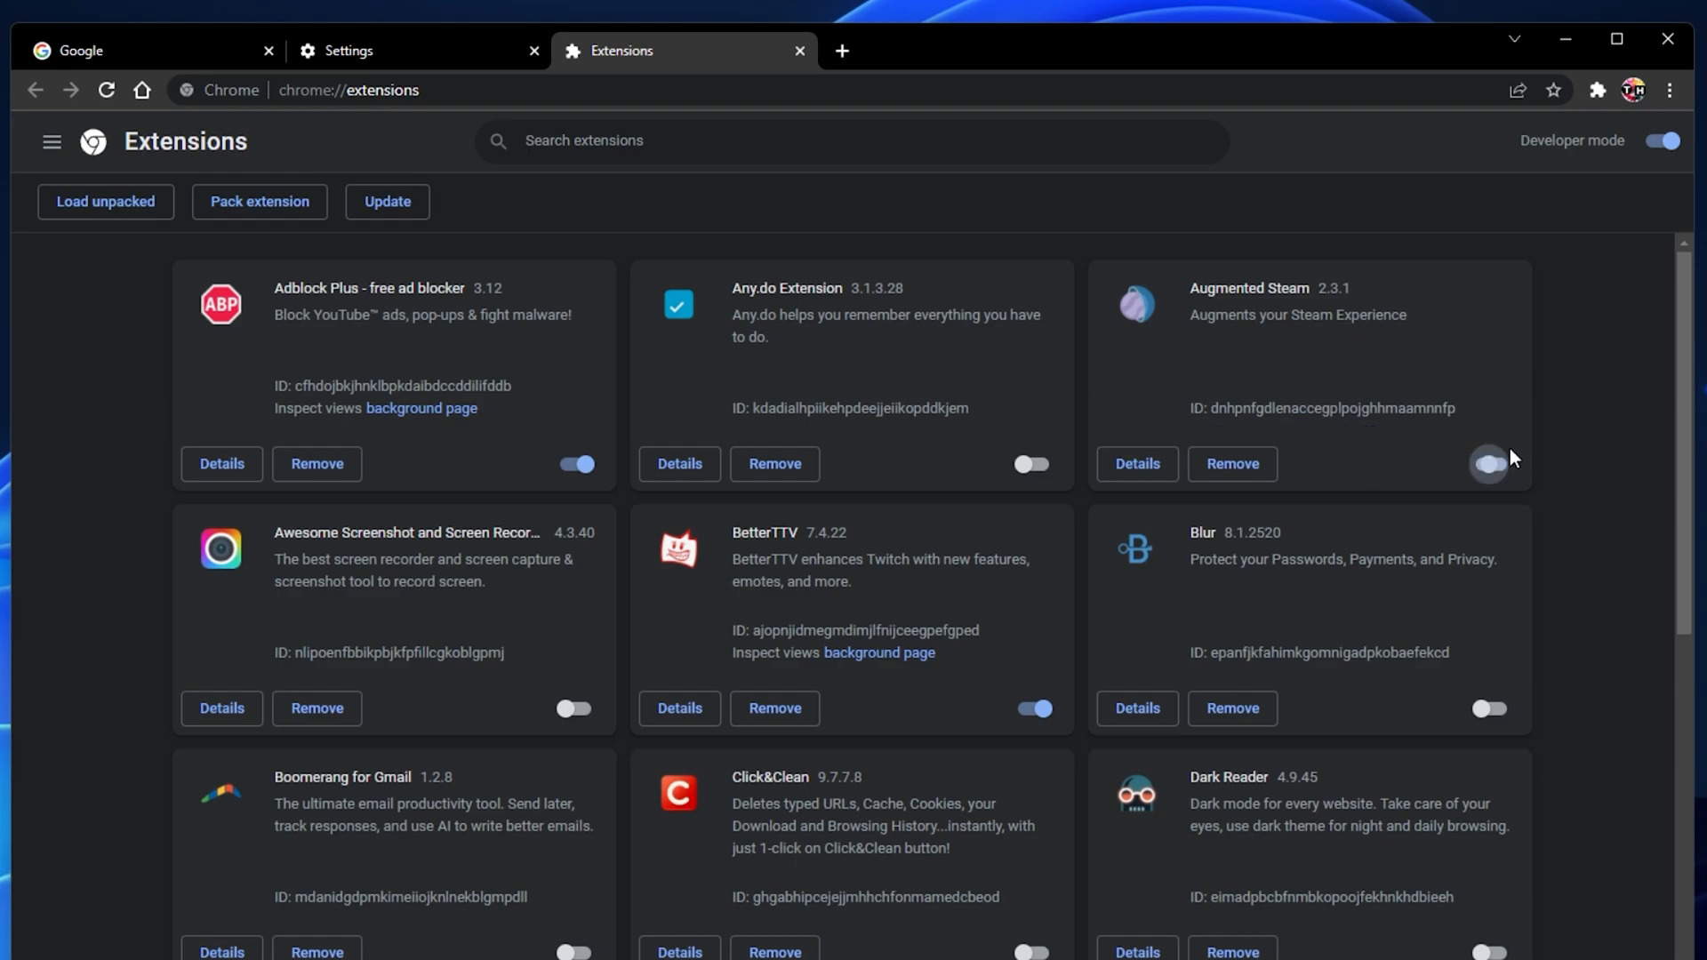
scroll("down", 3)
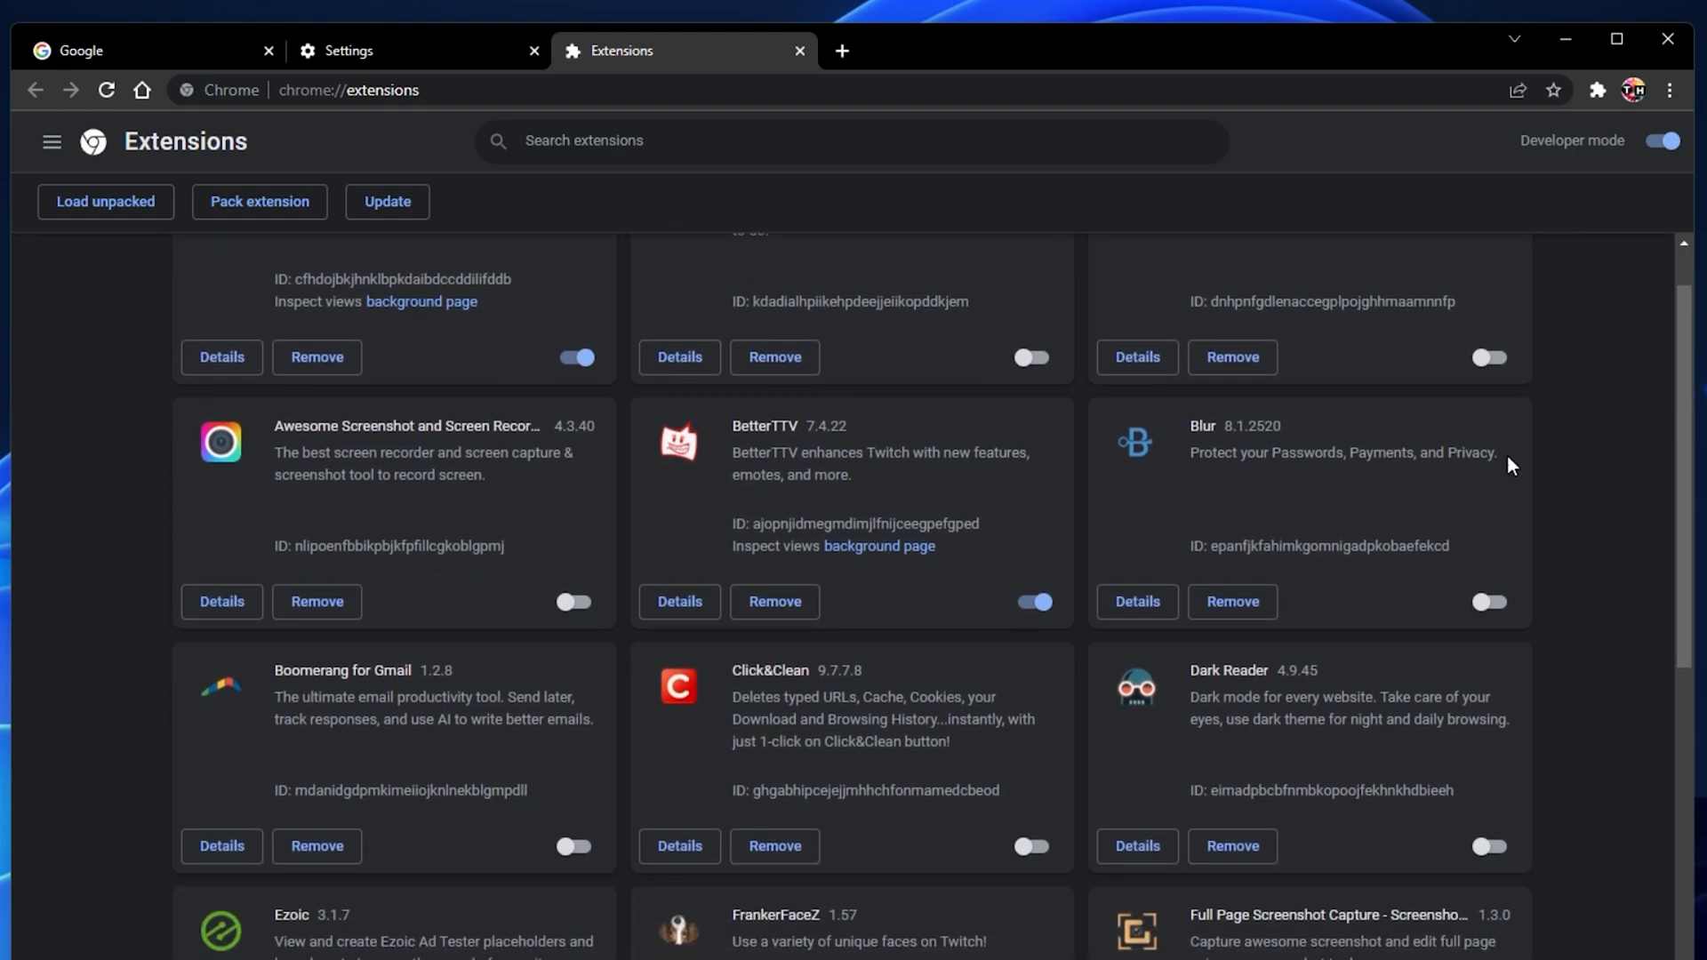
scroll("down", 3)
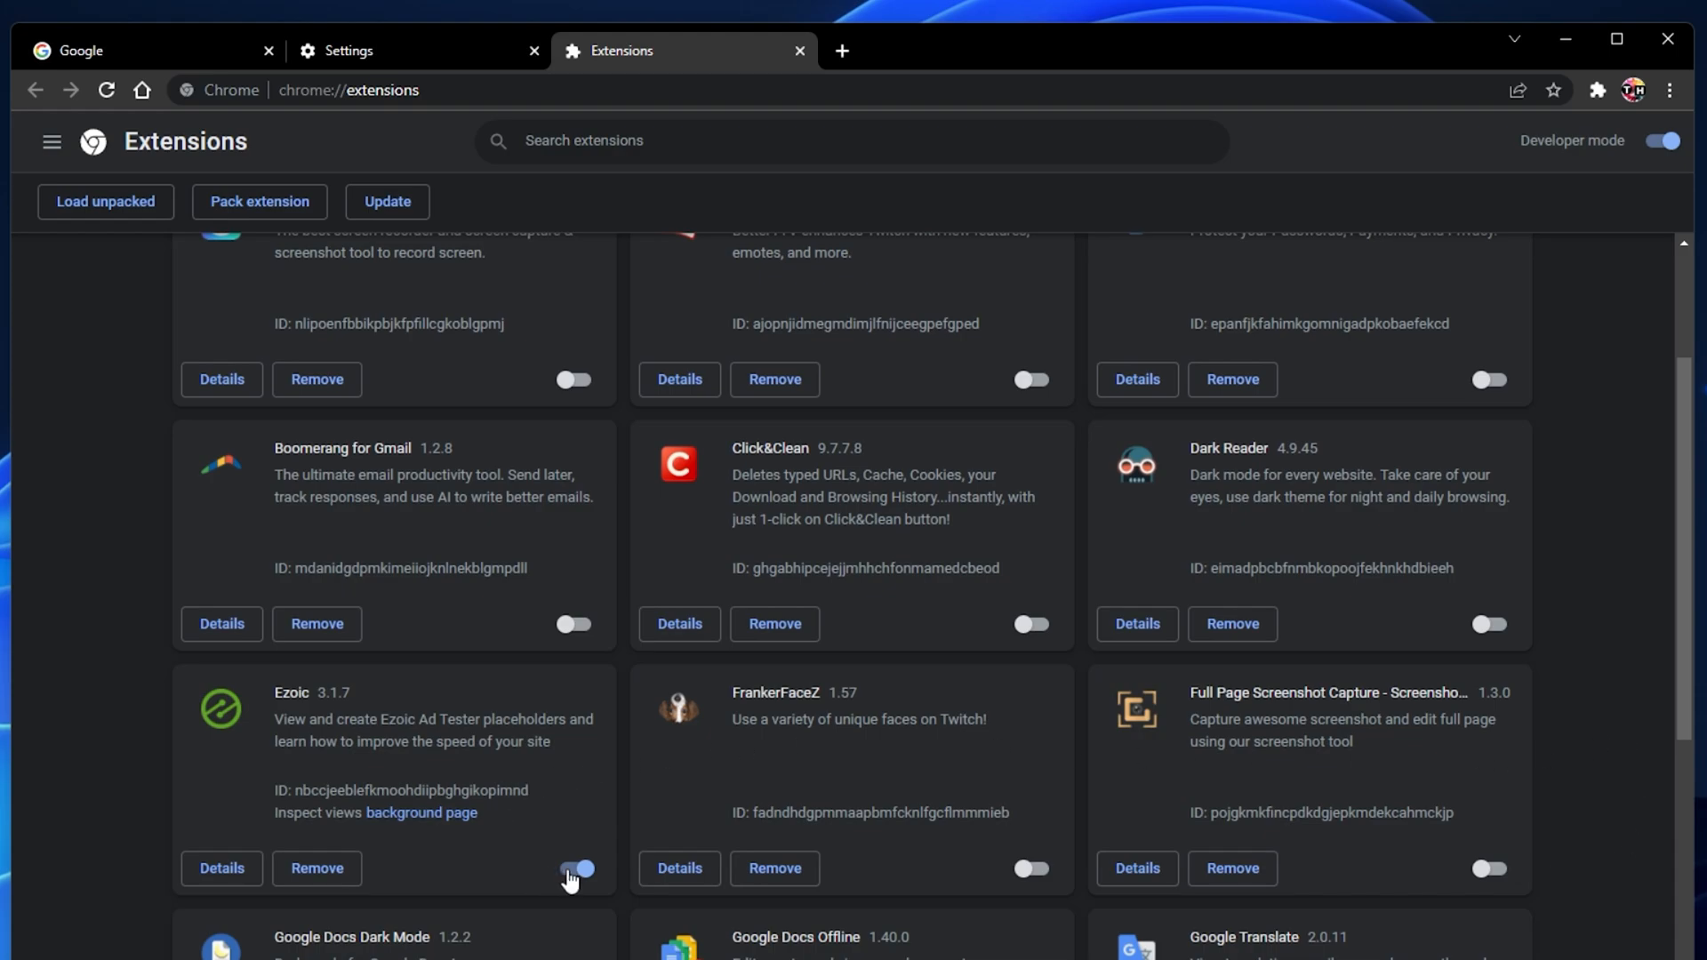
left_click(573, 868)
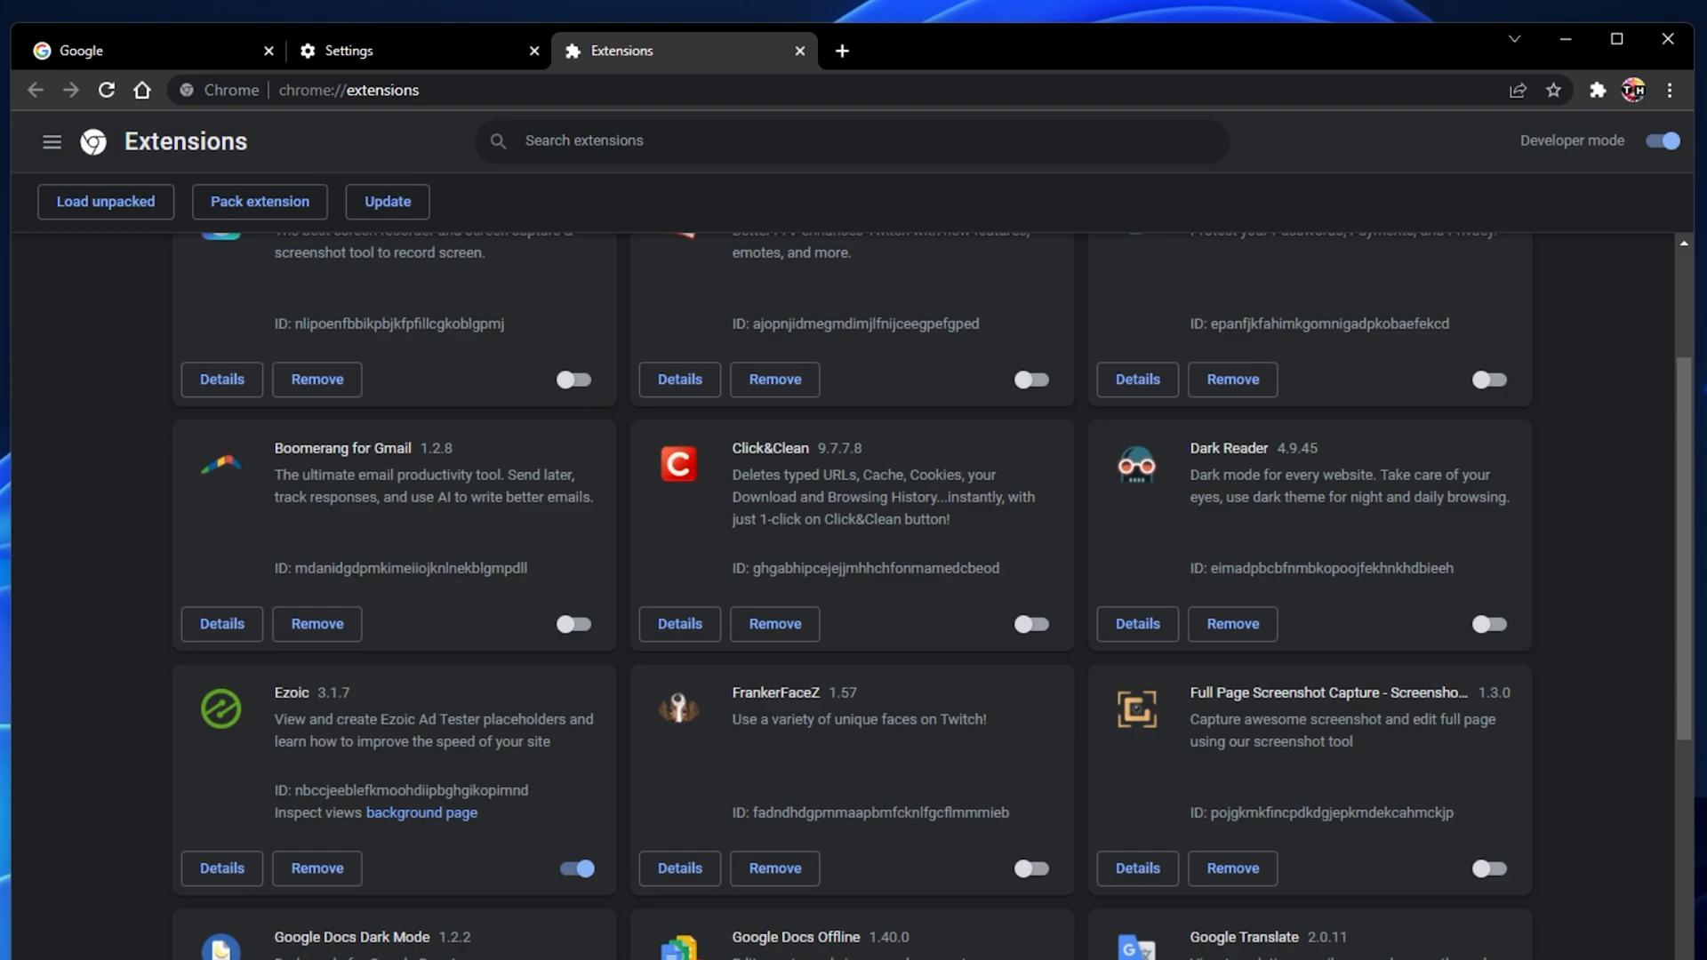
scroll("down", 3)
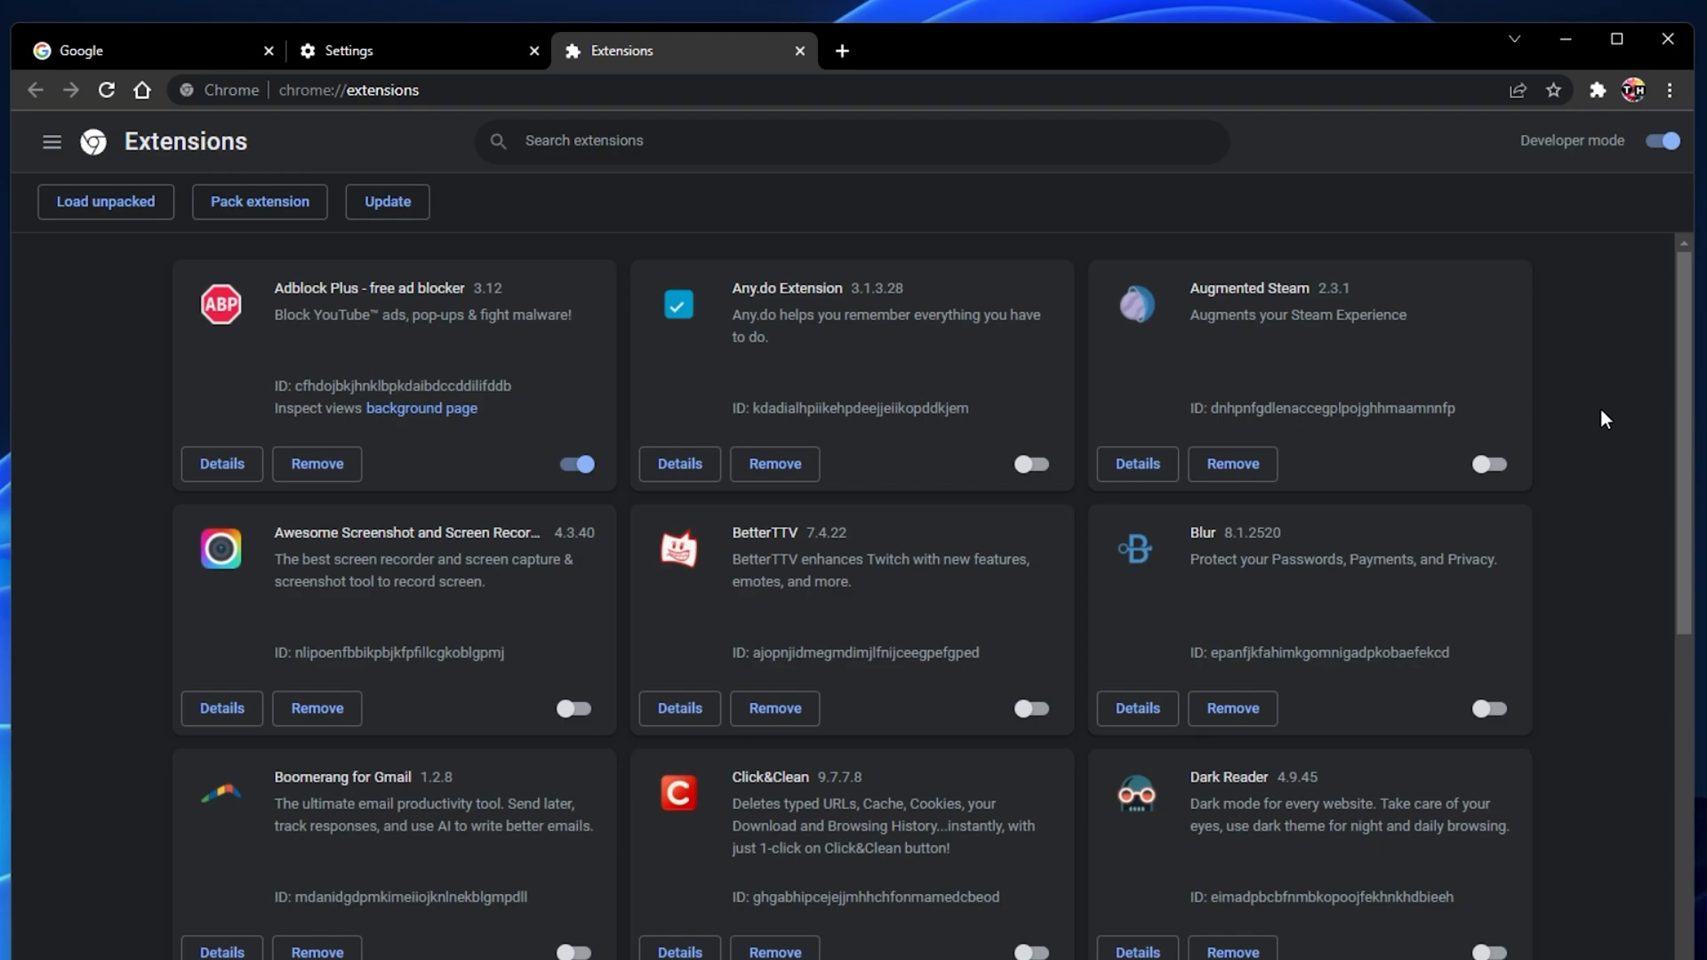
mouse_move(1588, 60)
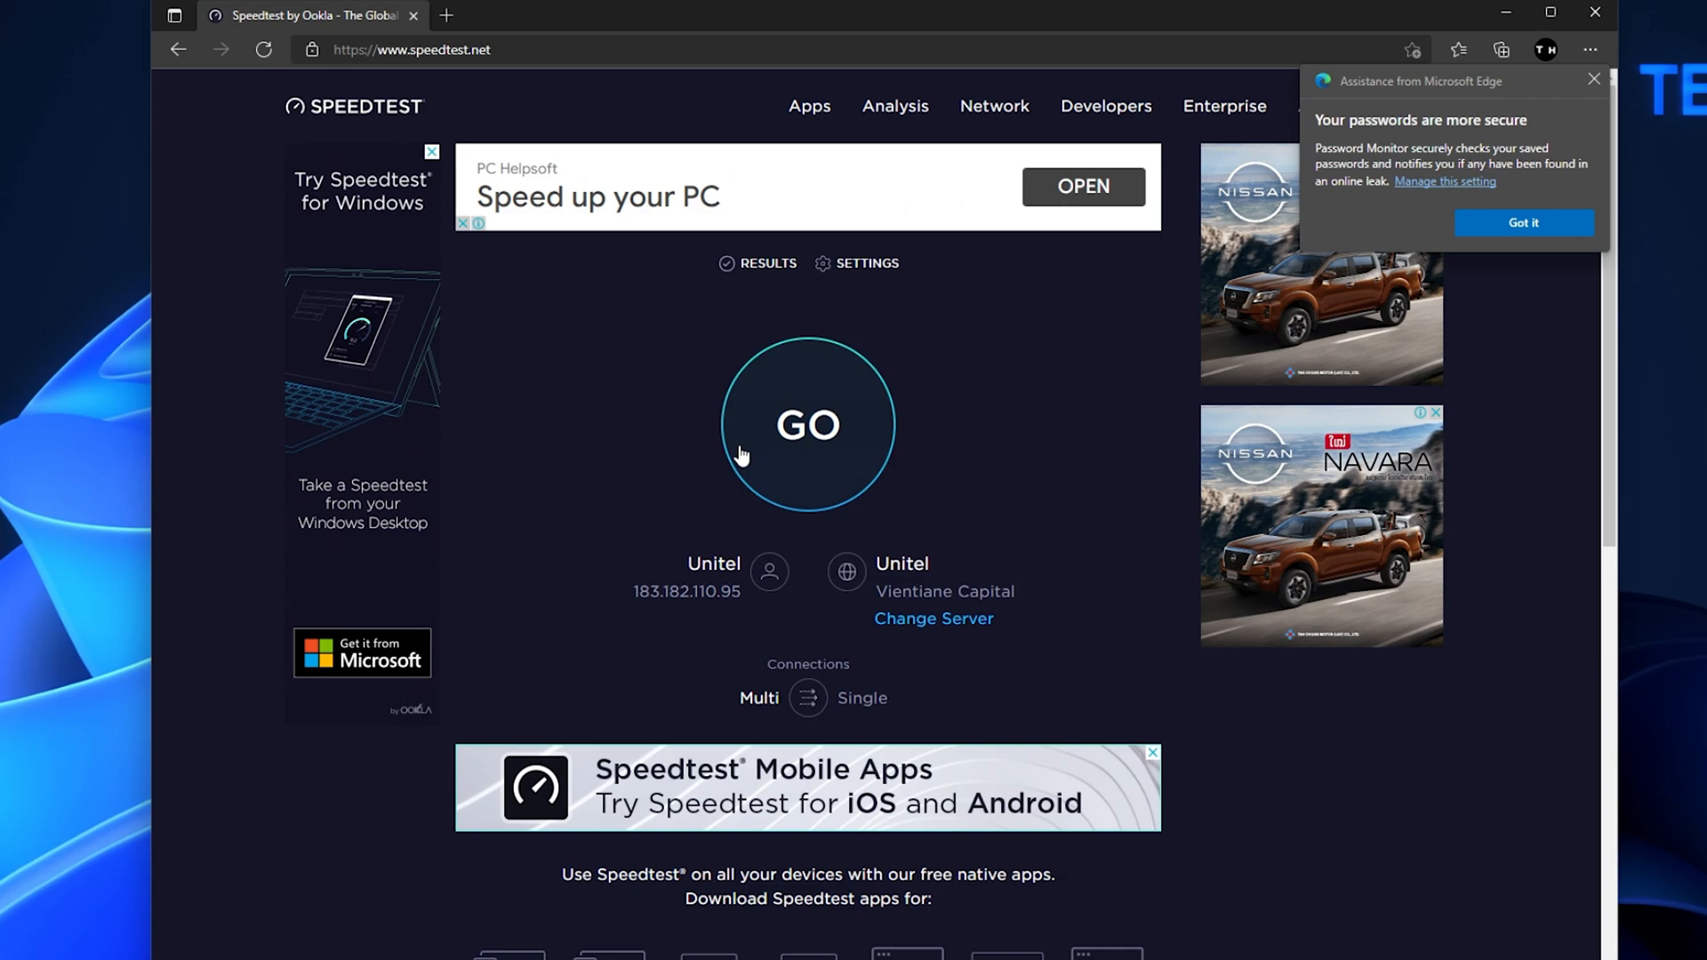
Start the internet speed test with the GO button on speedtest.net
left_click(808, 423)
type("upda")
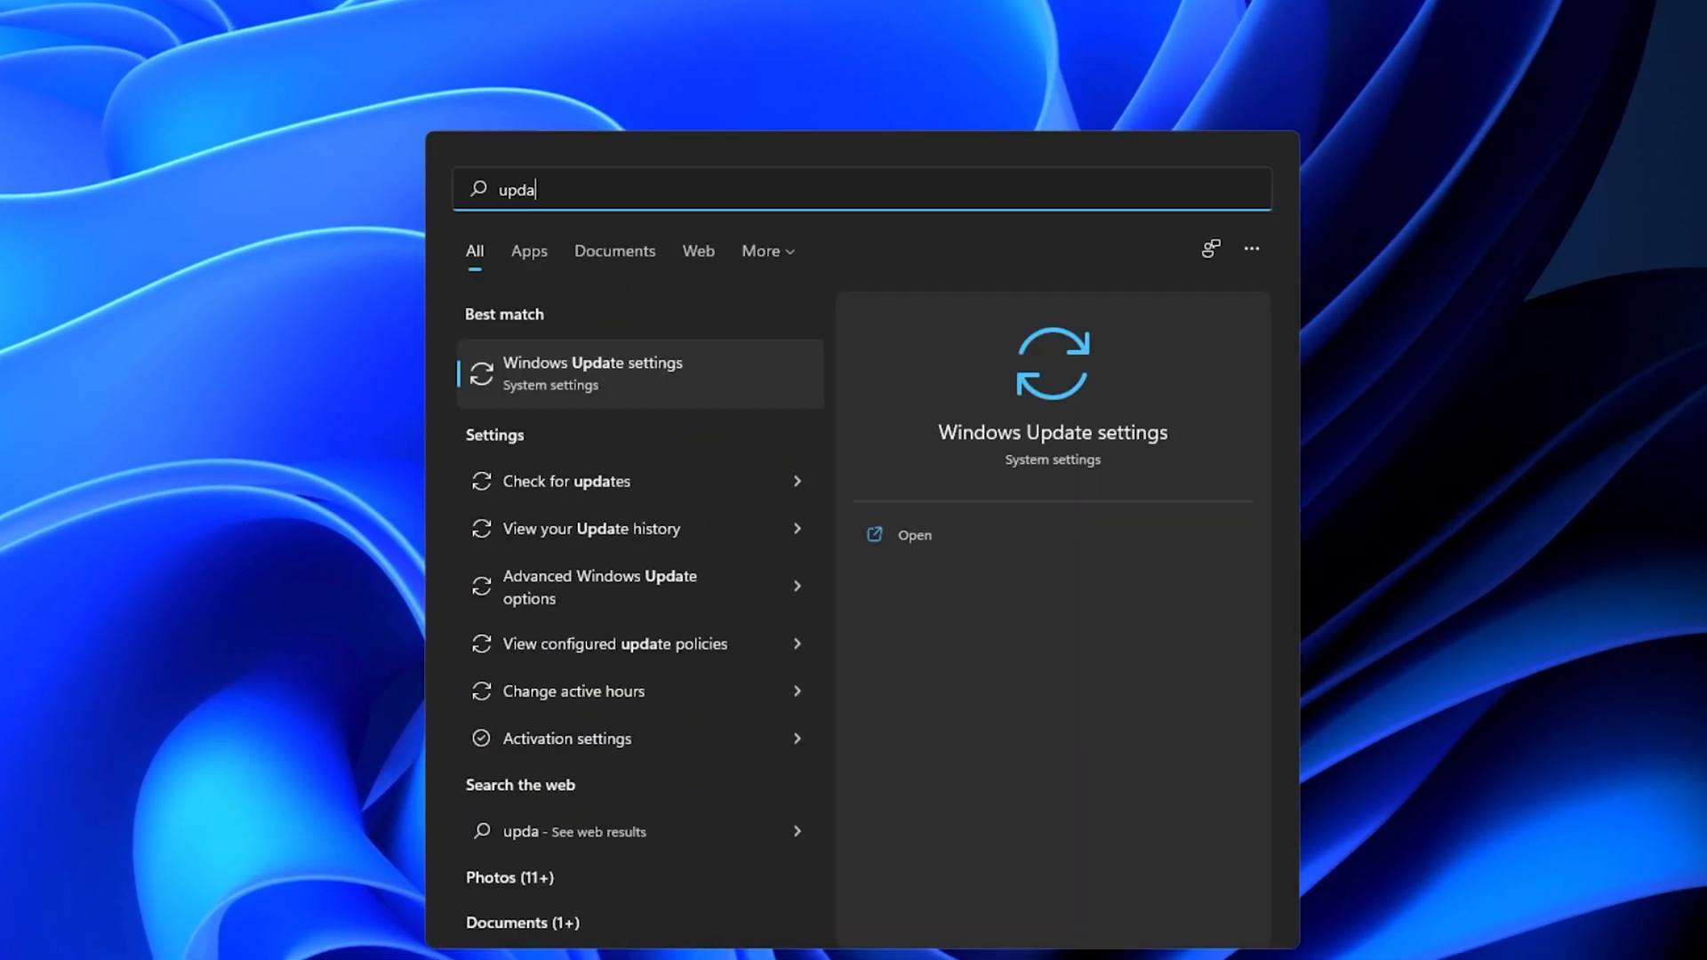
Run Check for updates in Windows Update settings
left_click(594, 363)
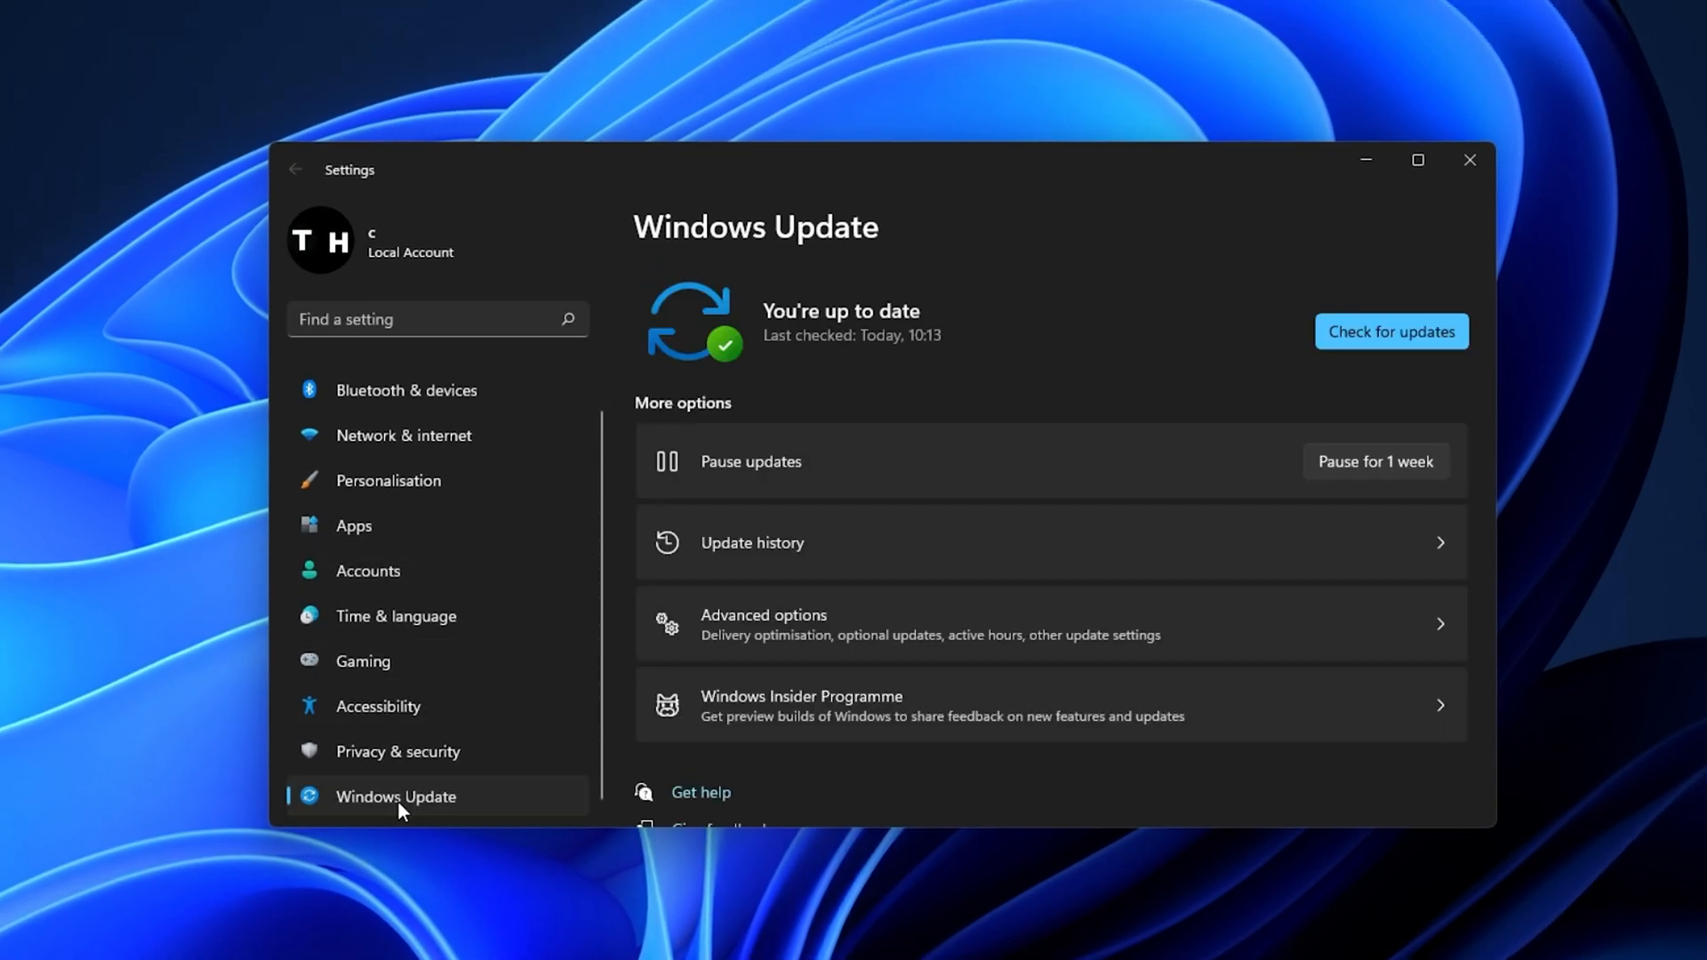
left_click(1391, 331)
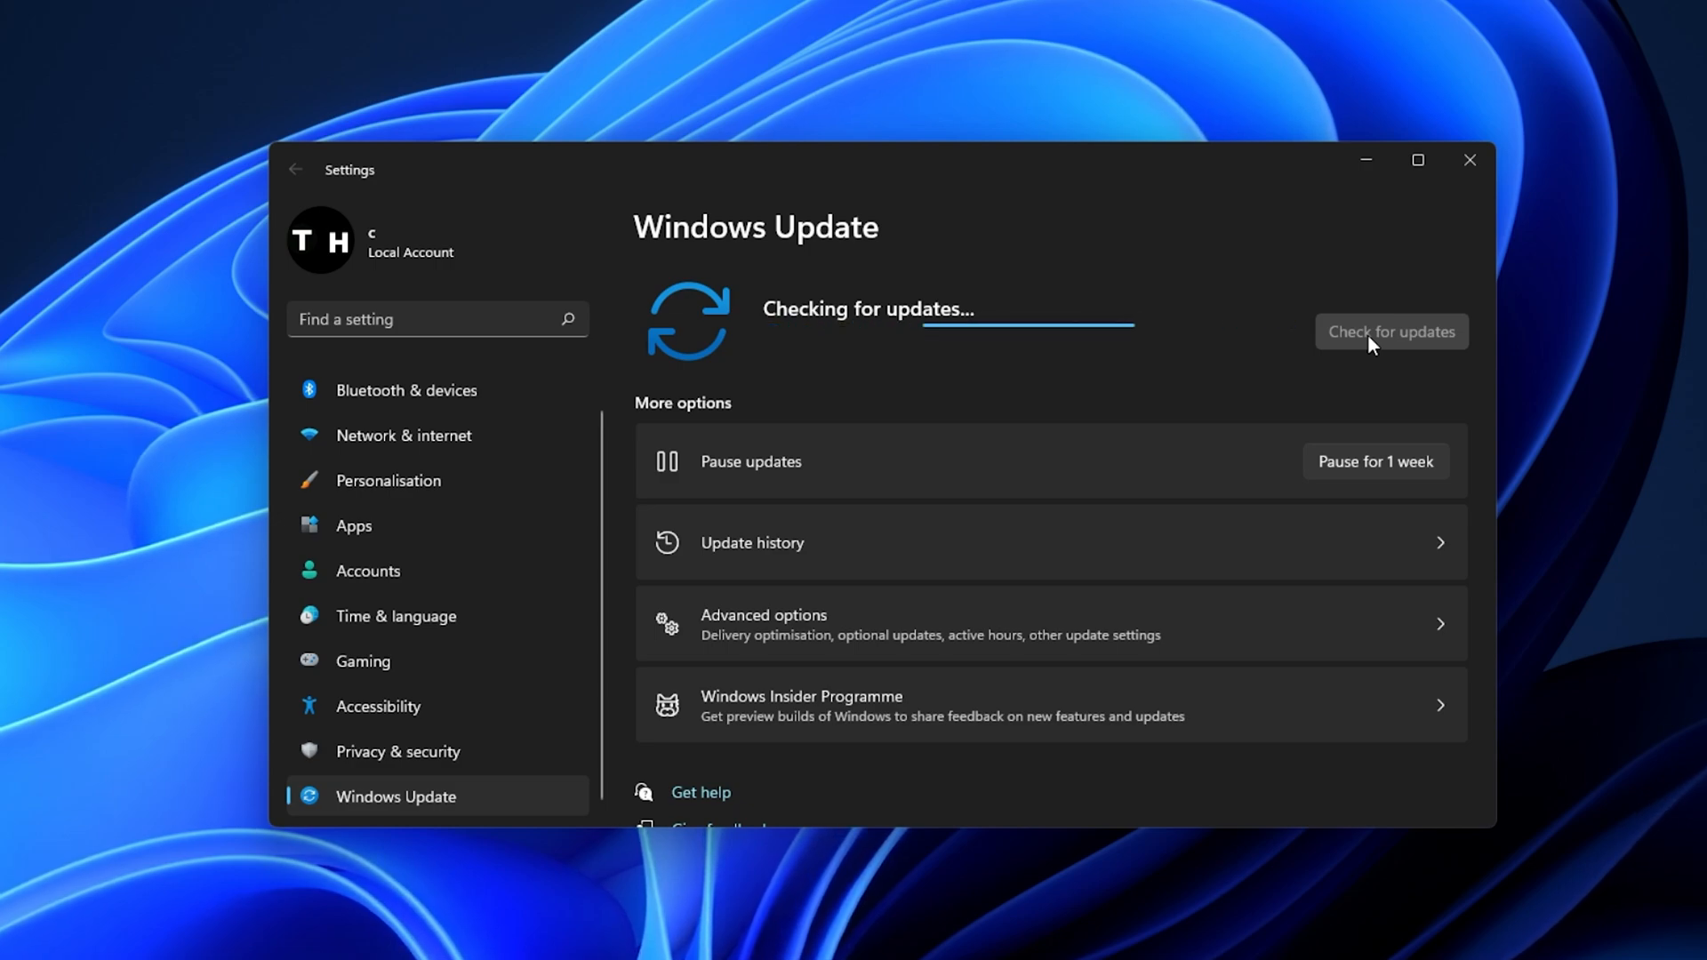
Look up VPN in Settings, see PrivadoVPN not connected, then move to the Apps section
left_click(436, 318)
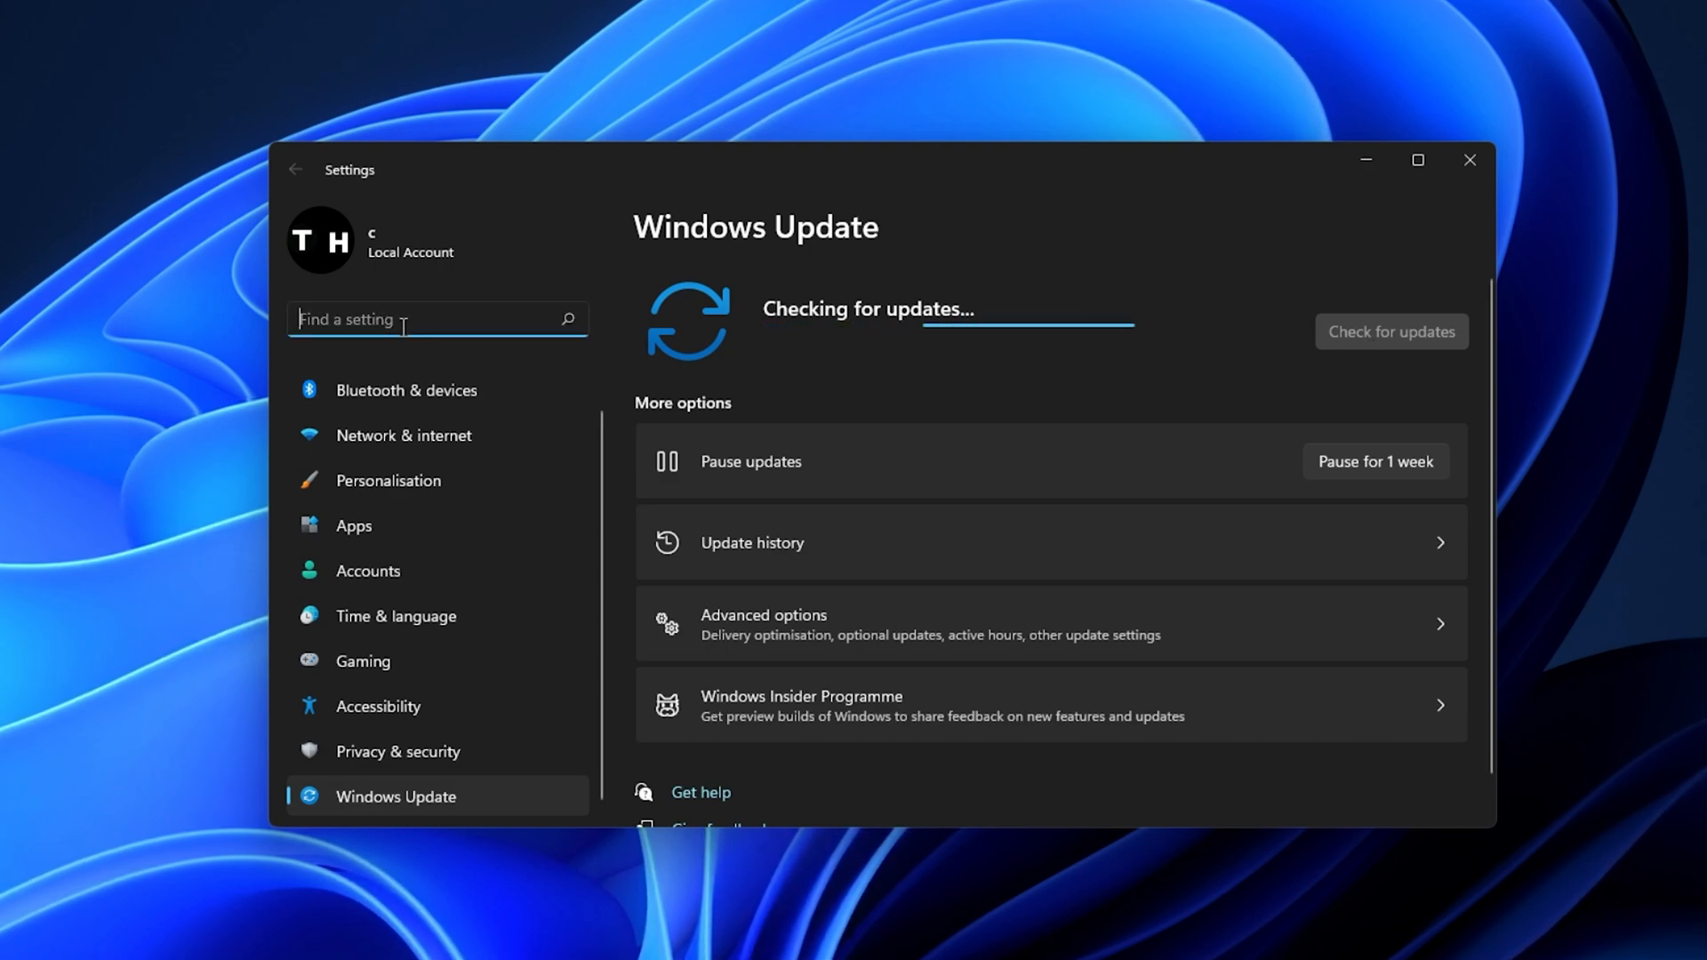
left_click(404, 434)
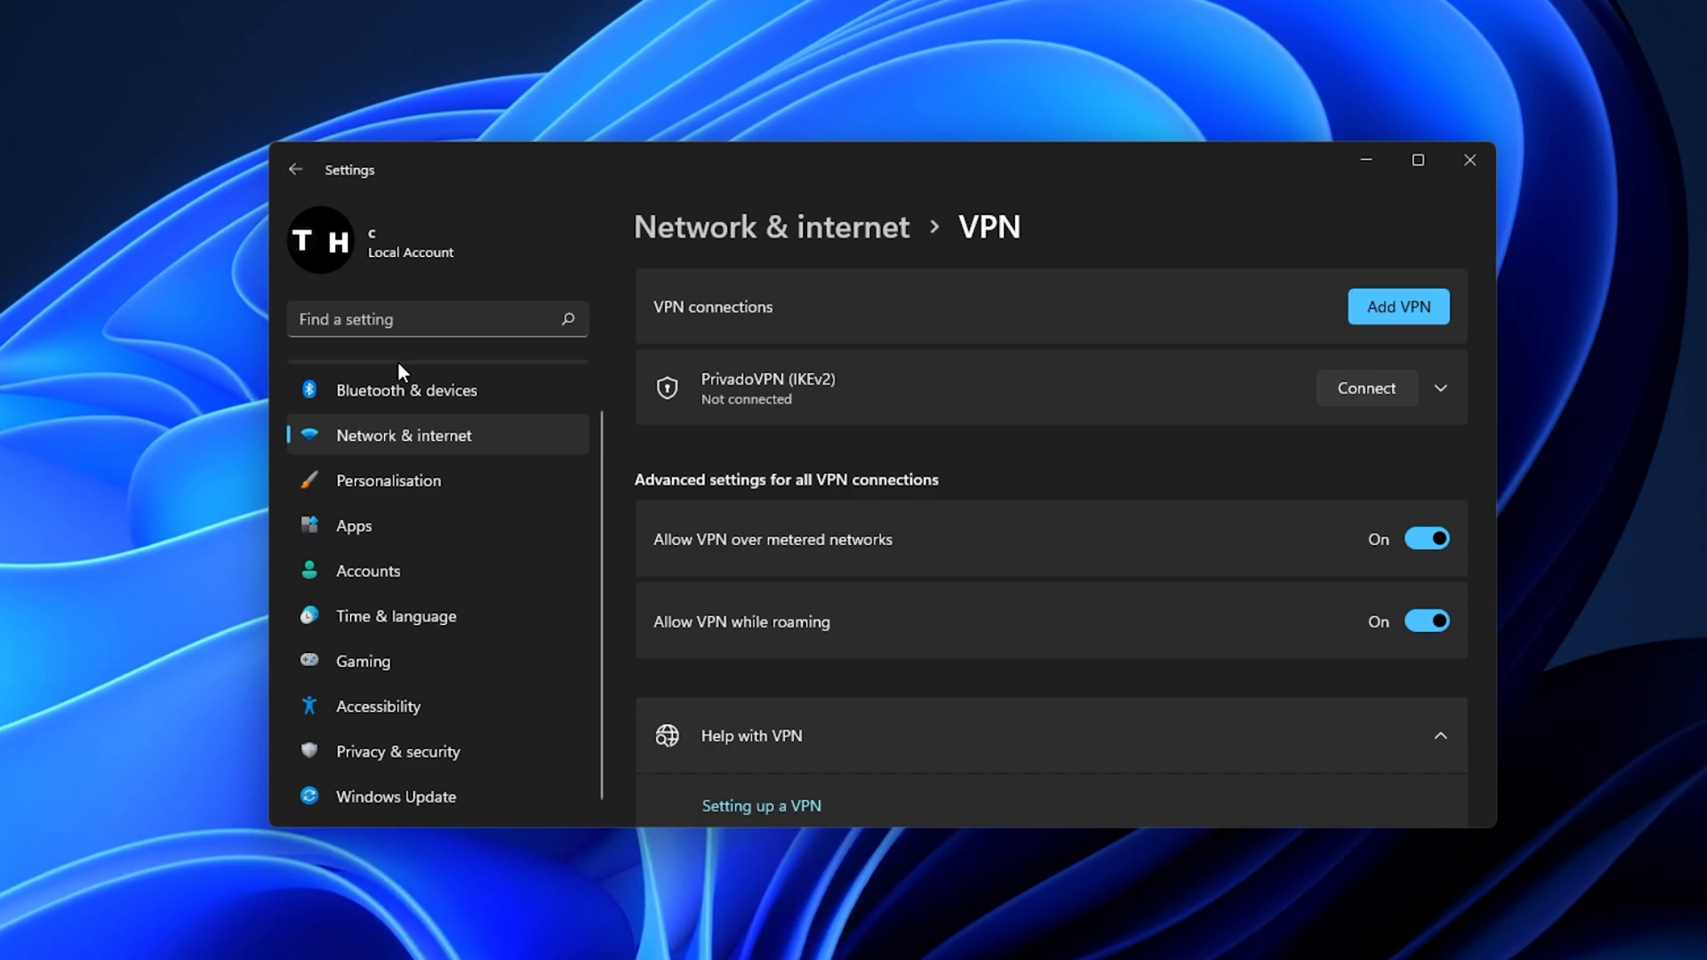
left_click(353, 526)
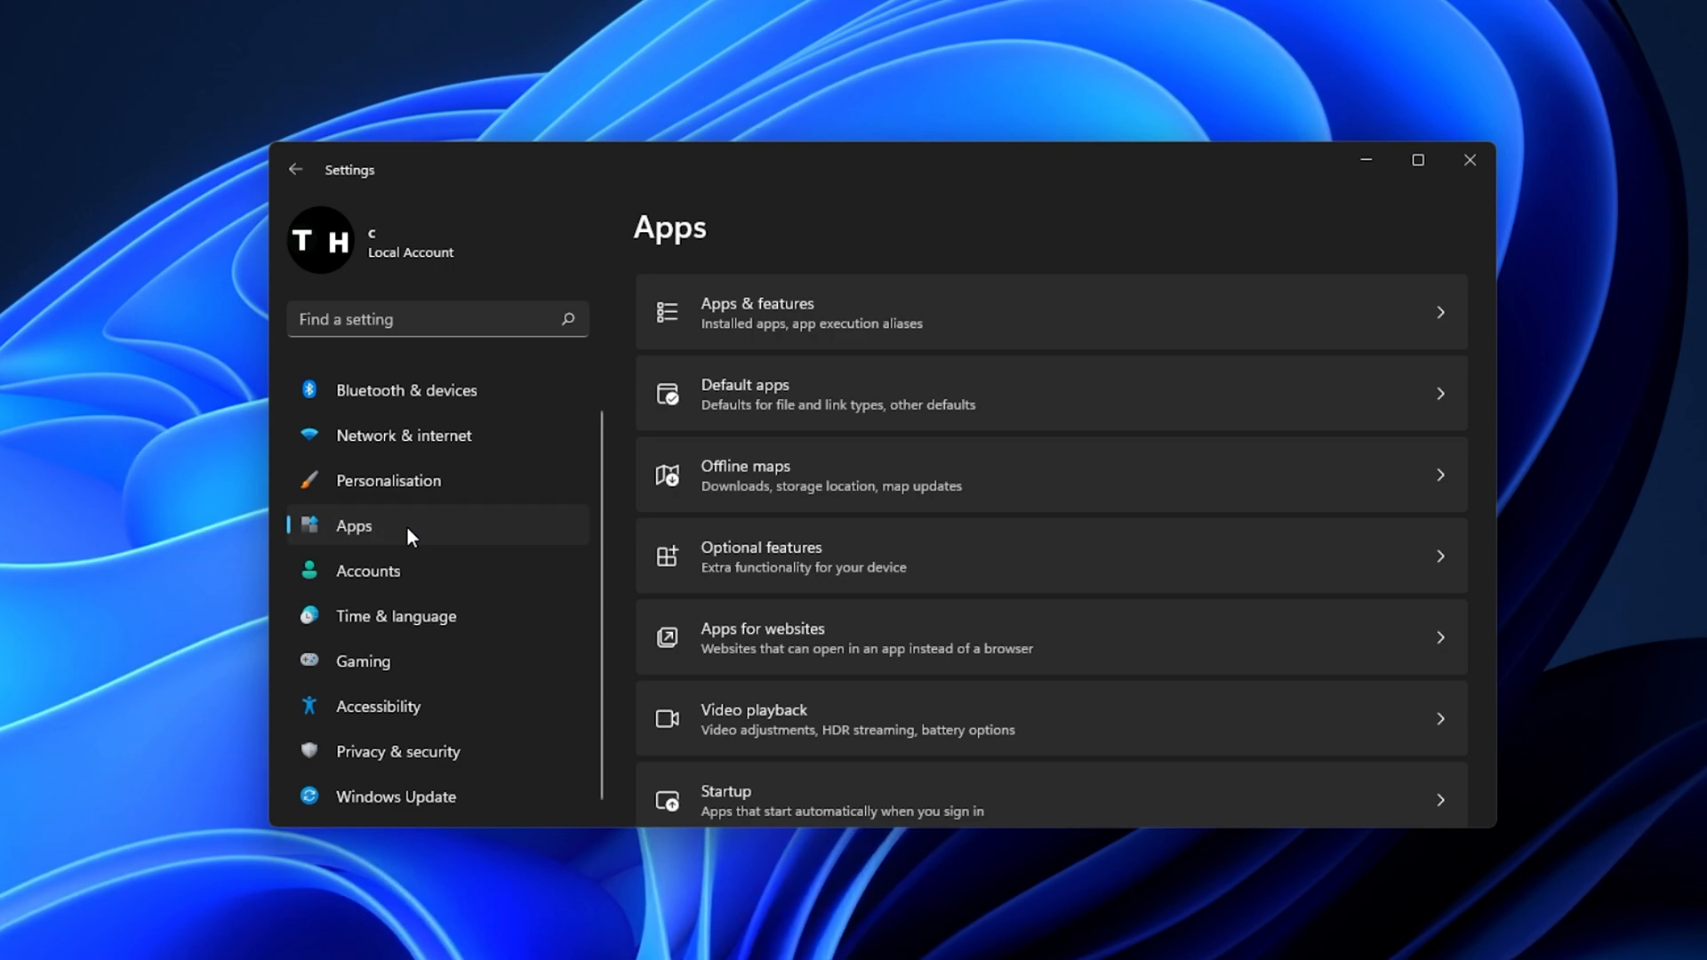
mouse_move(1063, 311)
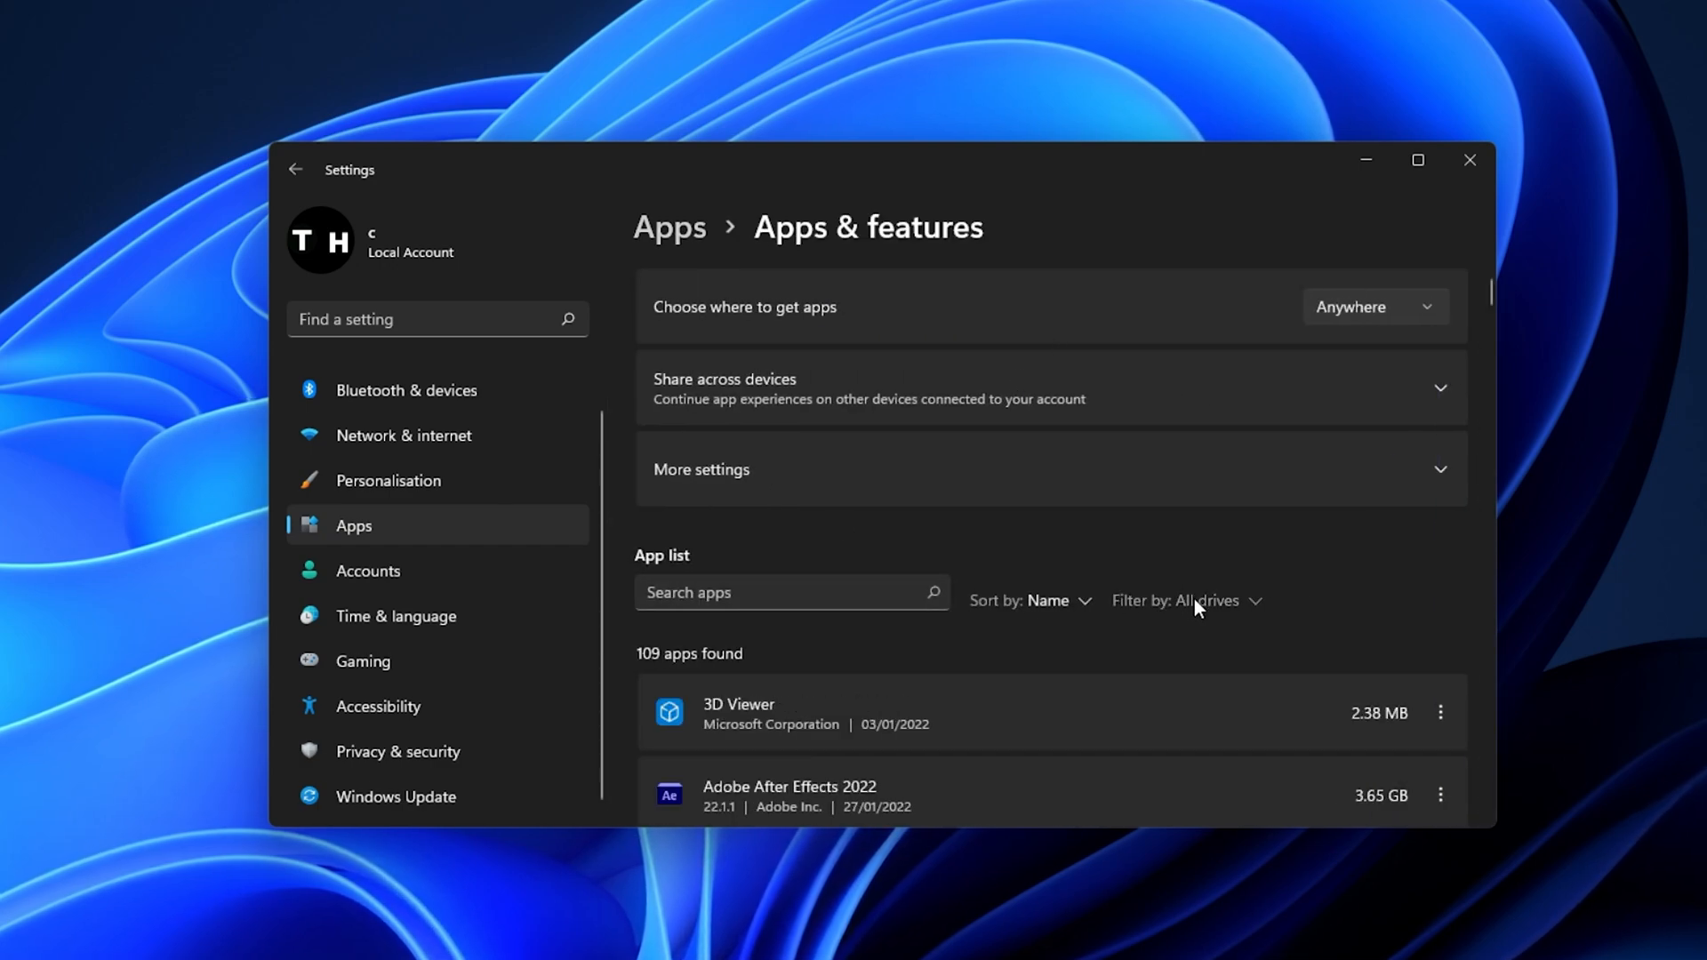
Filter Apps & features to 'chrome' and show Google Chrome's Modify/Uninstall options
type("c")
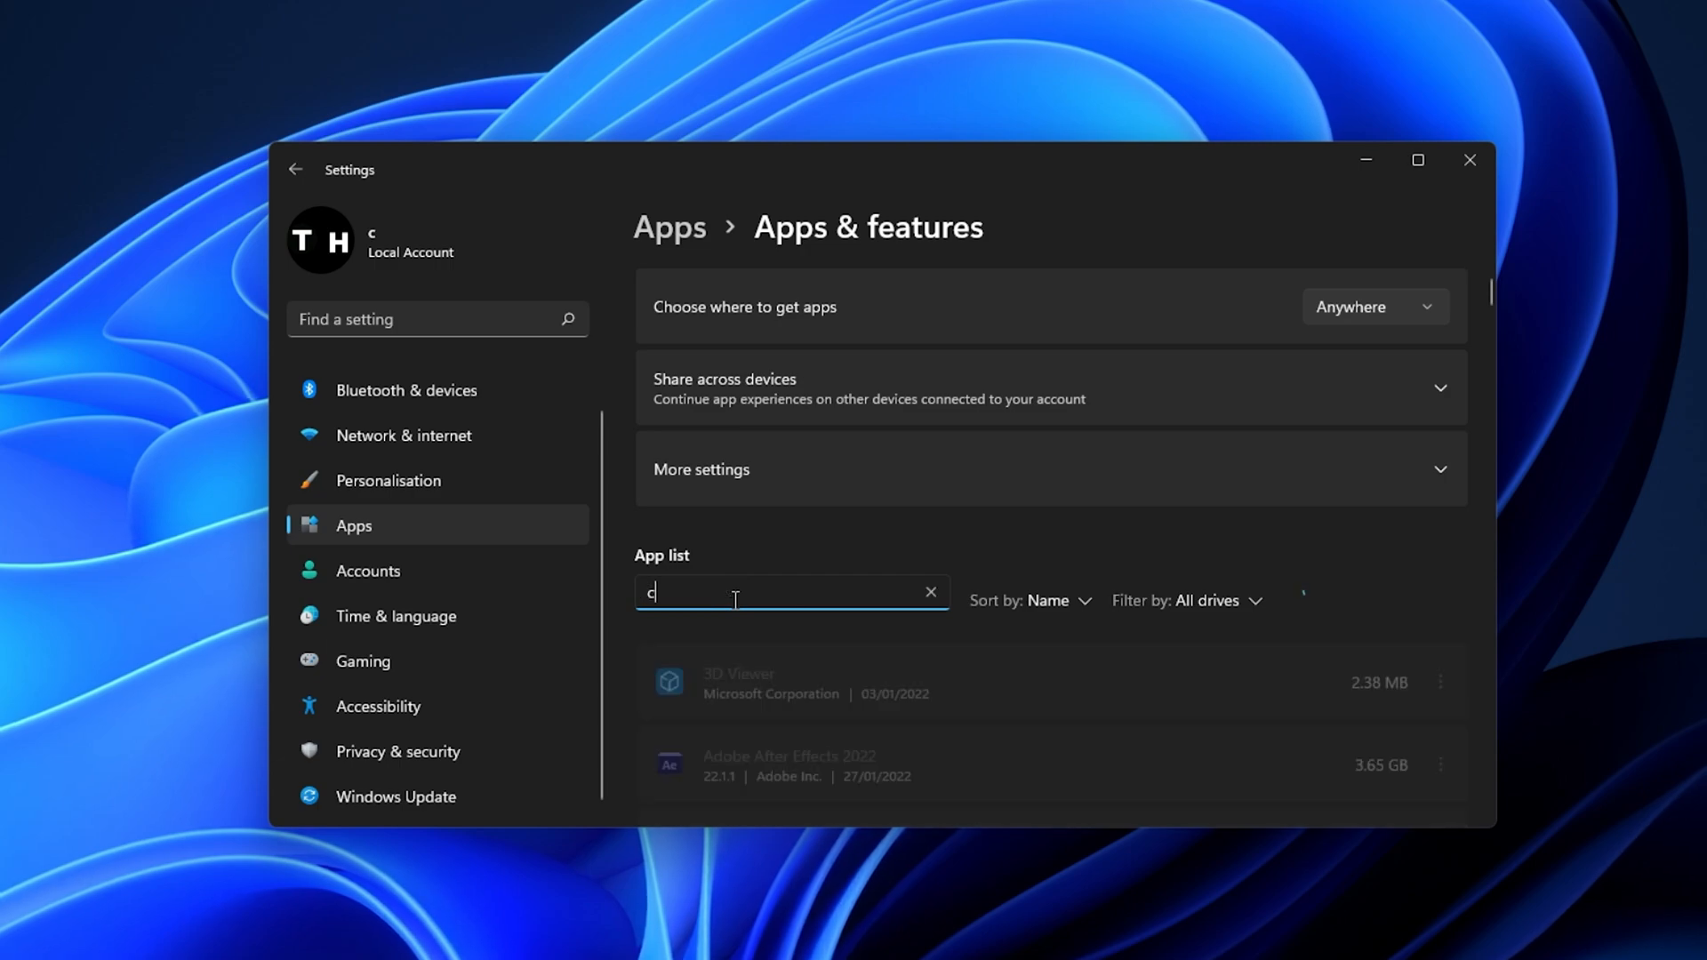
type("hrome")
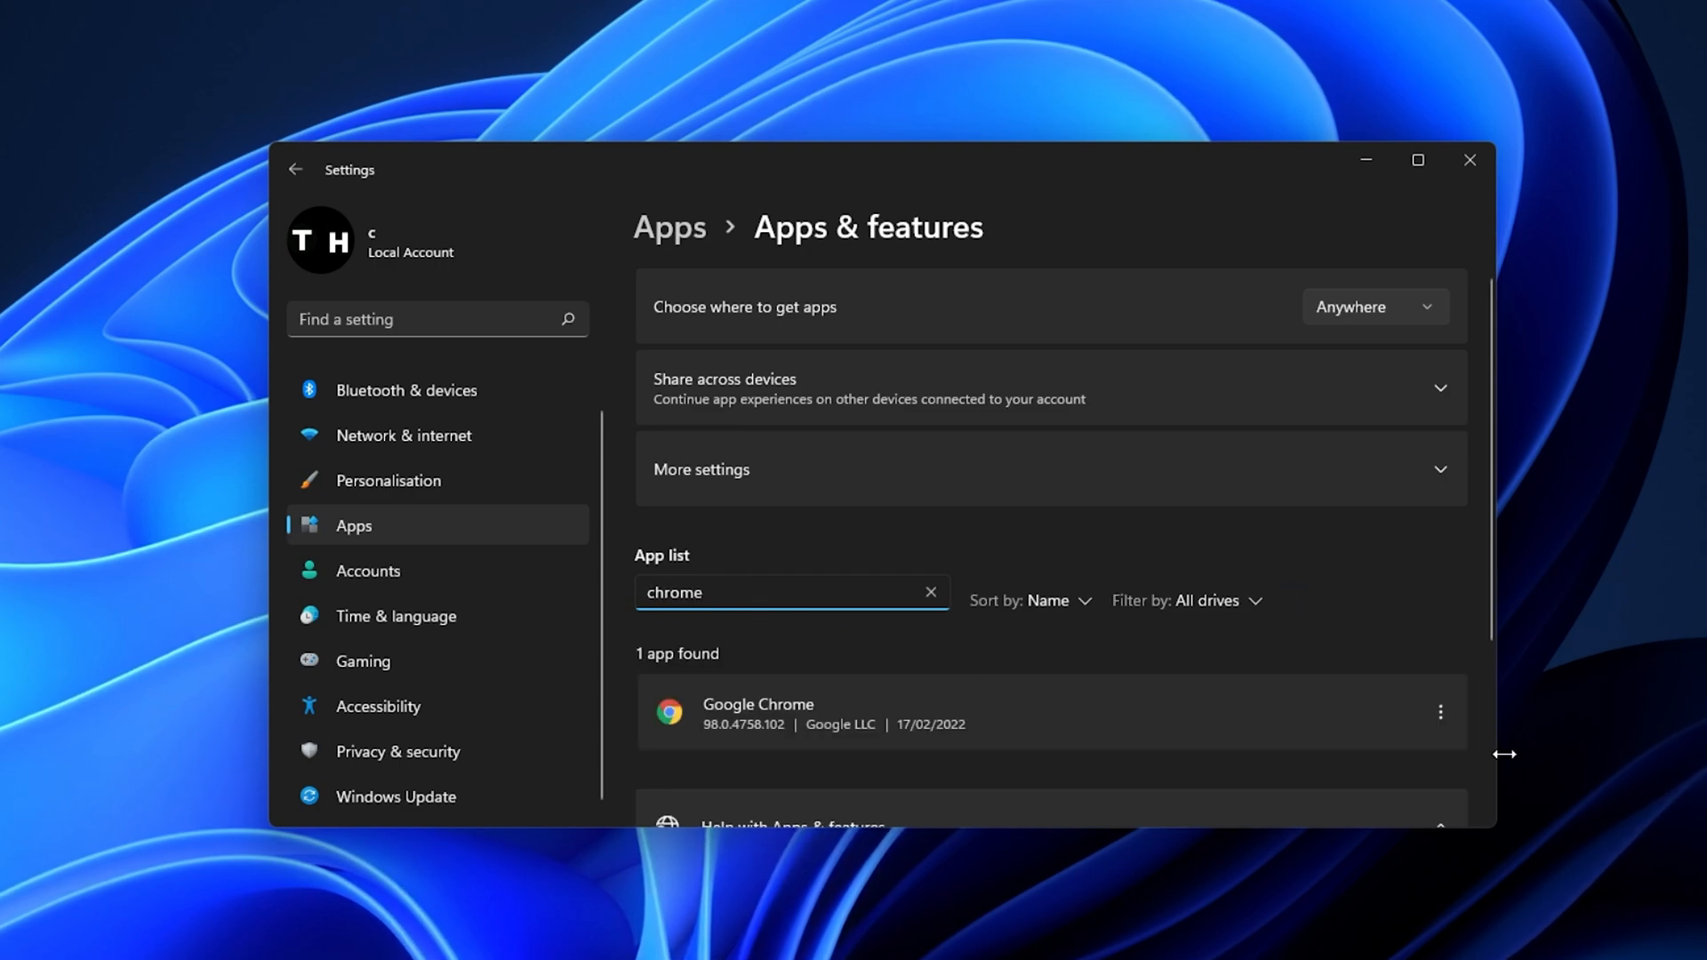
left_click(1439, 711)
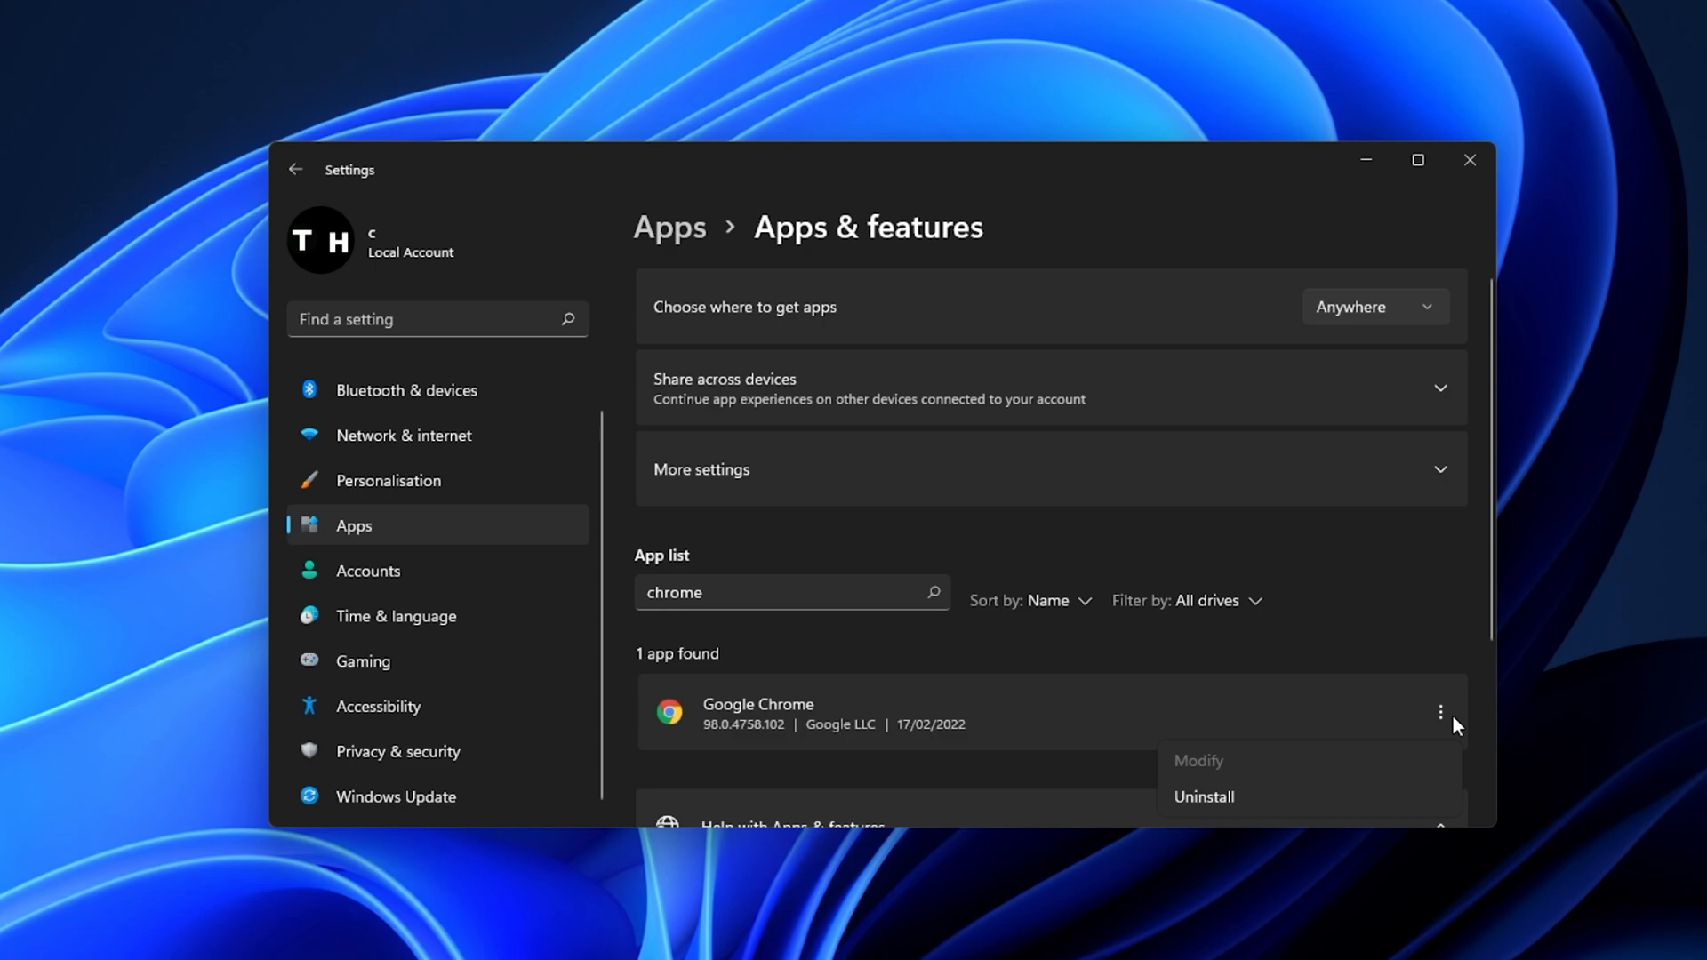
mouse_move(1436, 797)
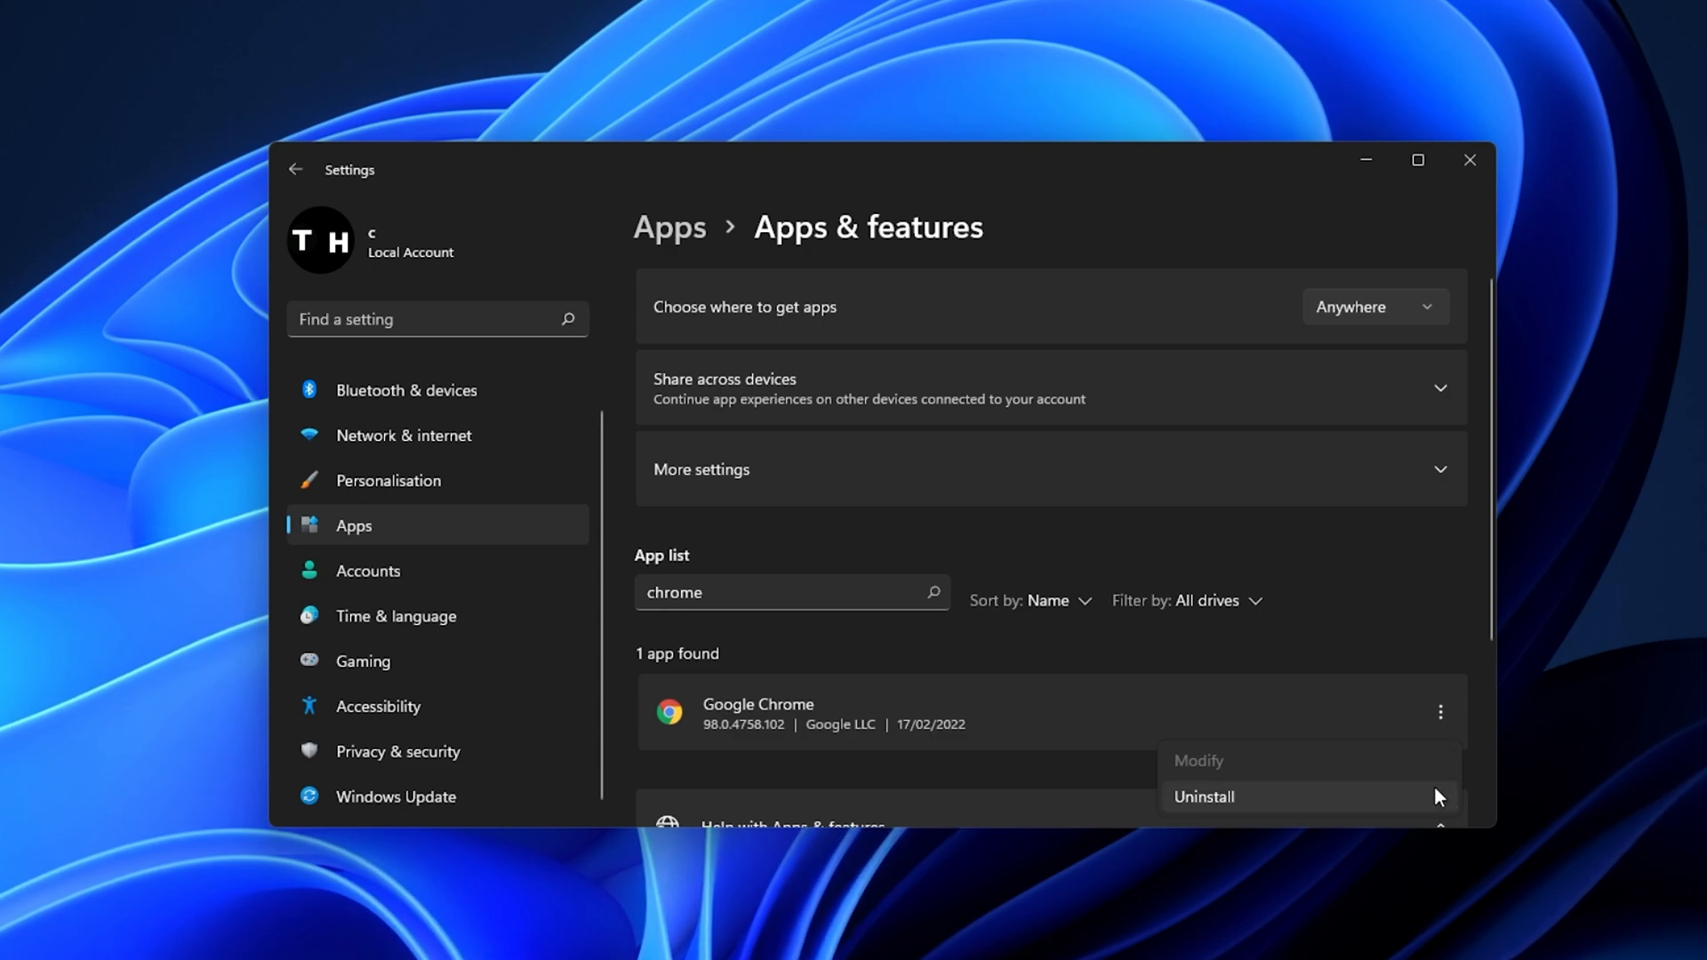